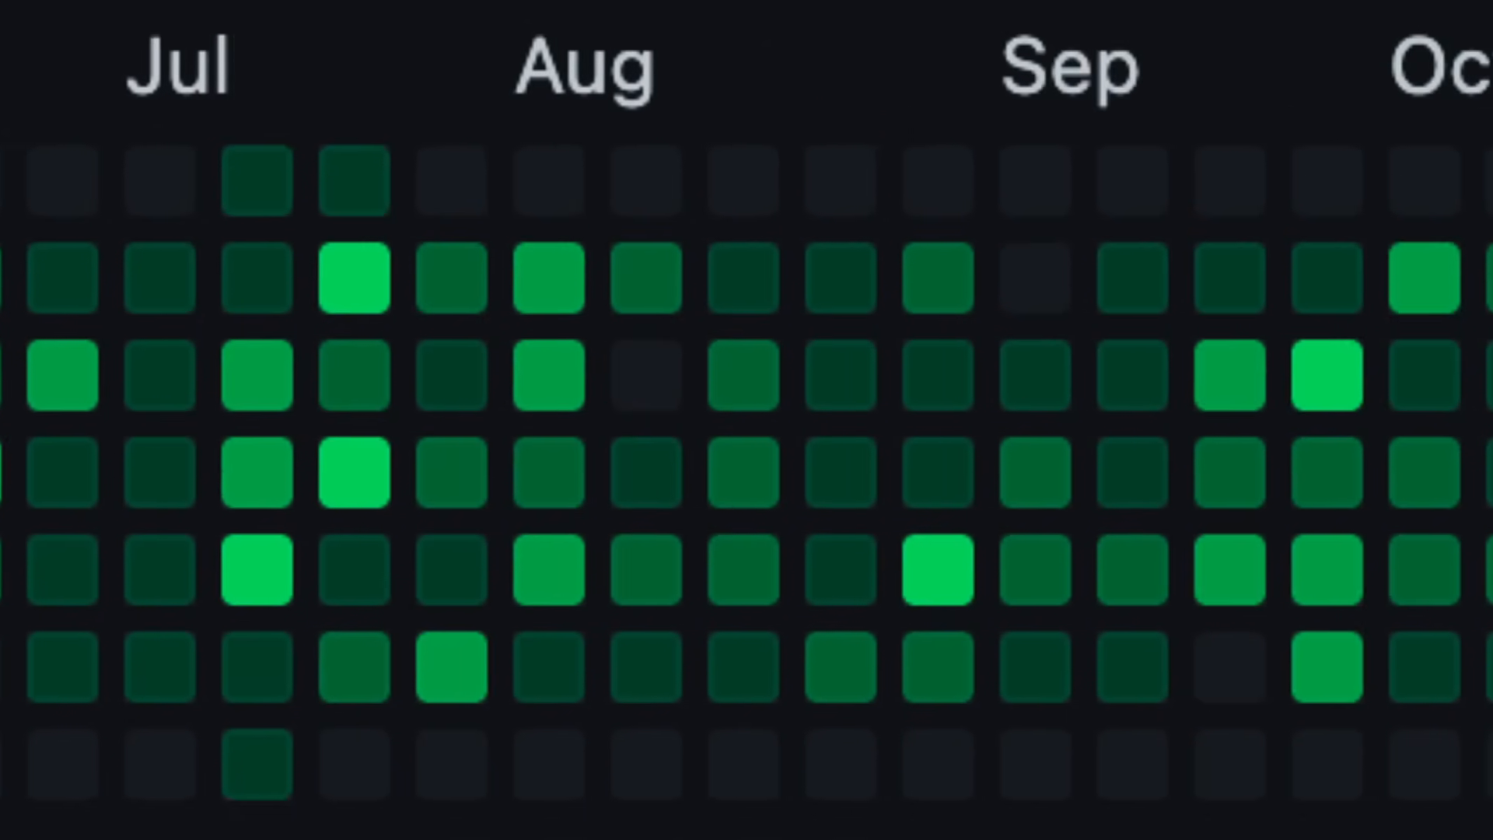
Step: Scroll across the contribution graph and bring up the 2021 GitHub Skyline 3D view
scroll("right", 3)
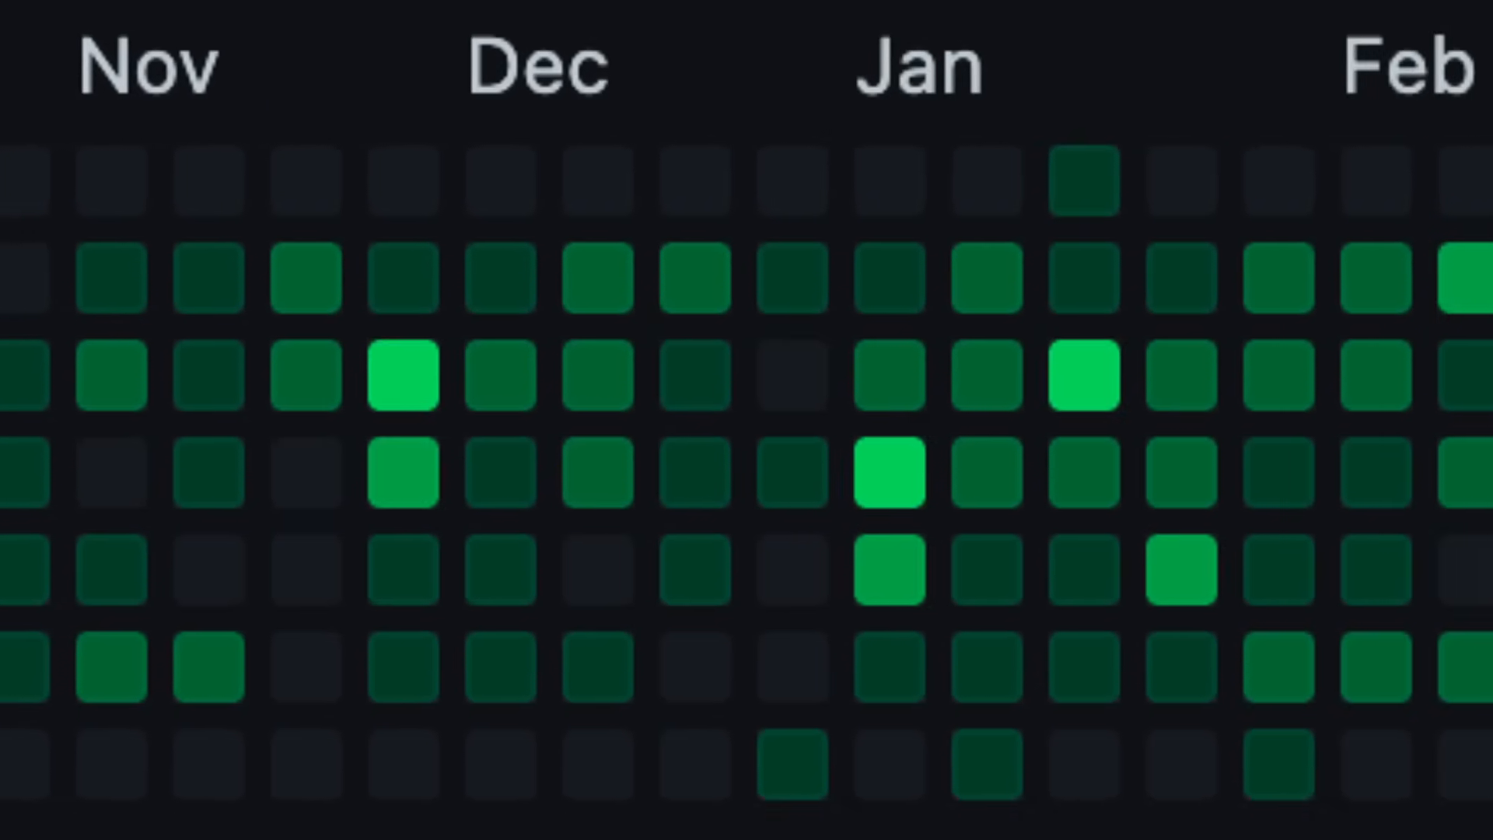
scroll("right", 3)
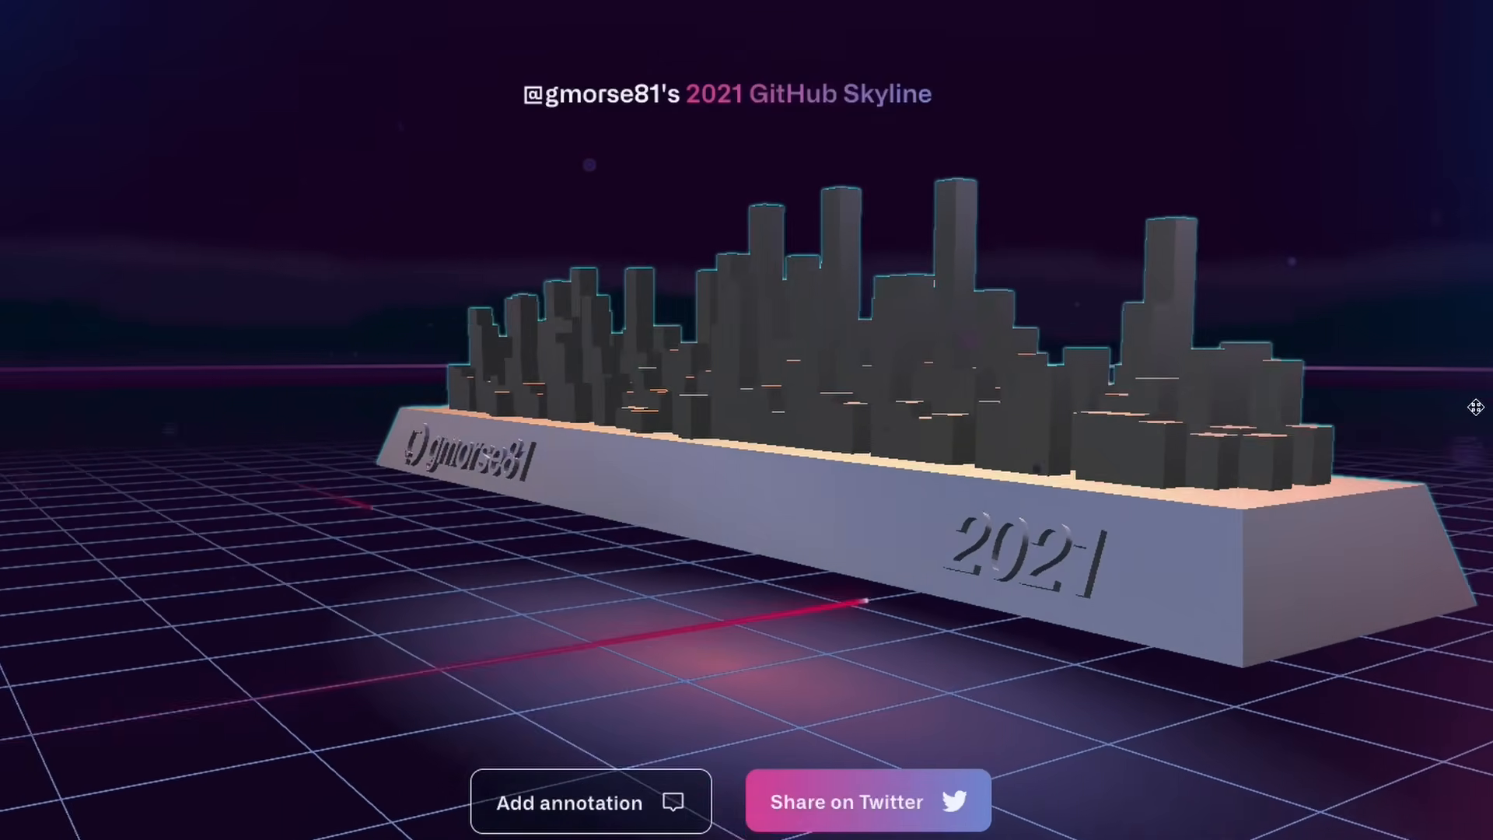
left_click(916, 5)
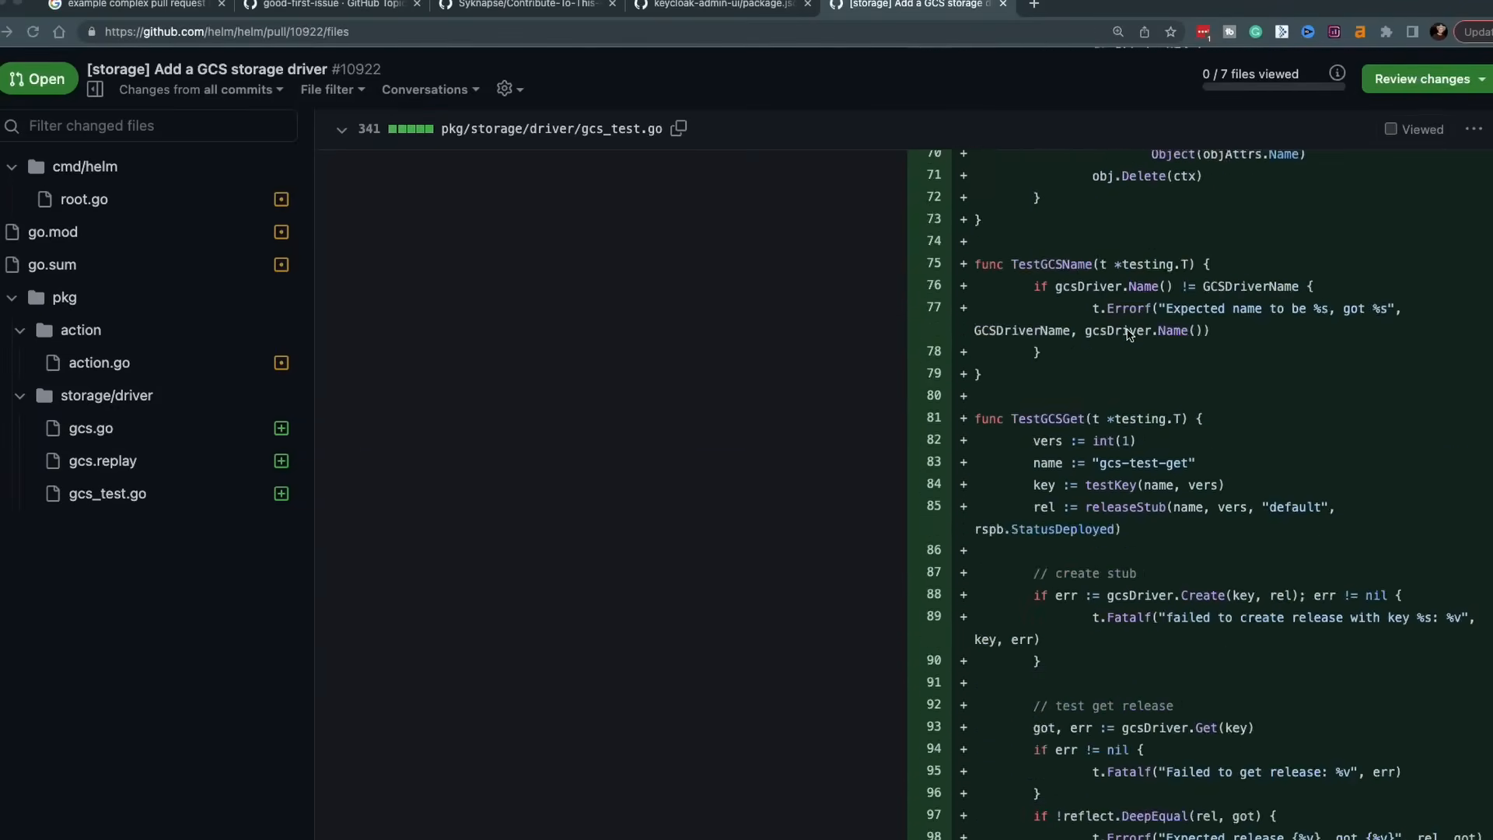
Step: Scroll through the changed files of Helm pull request #10922 adding the GCS storage driver
scroll("down", 3)
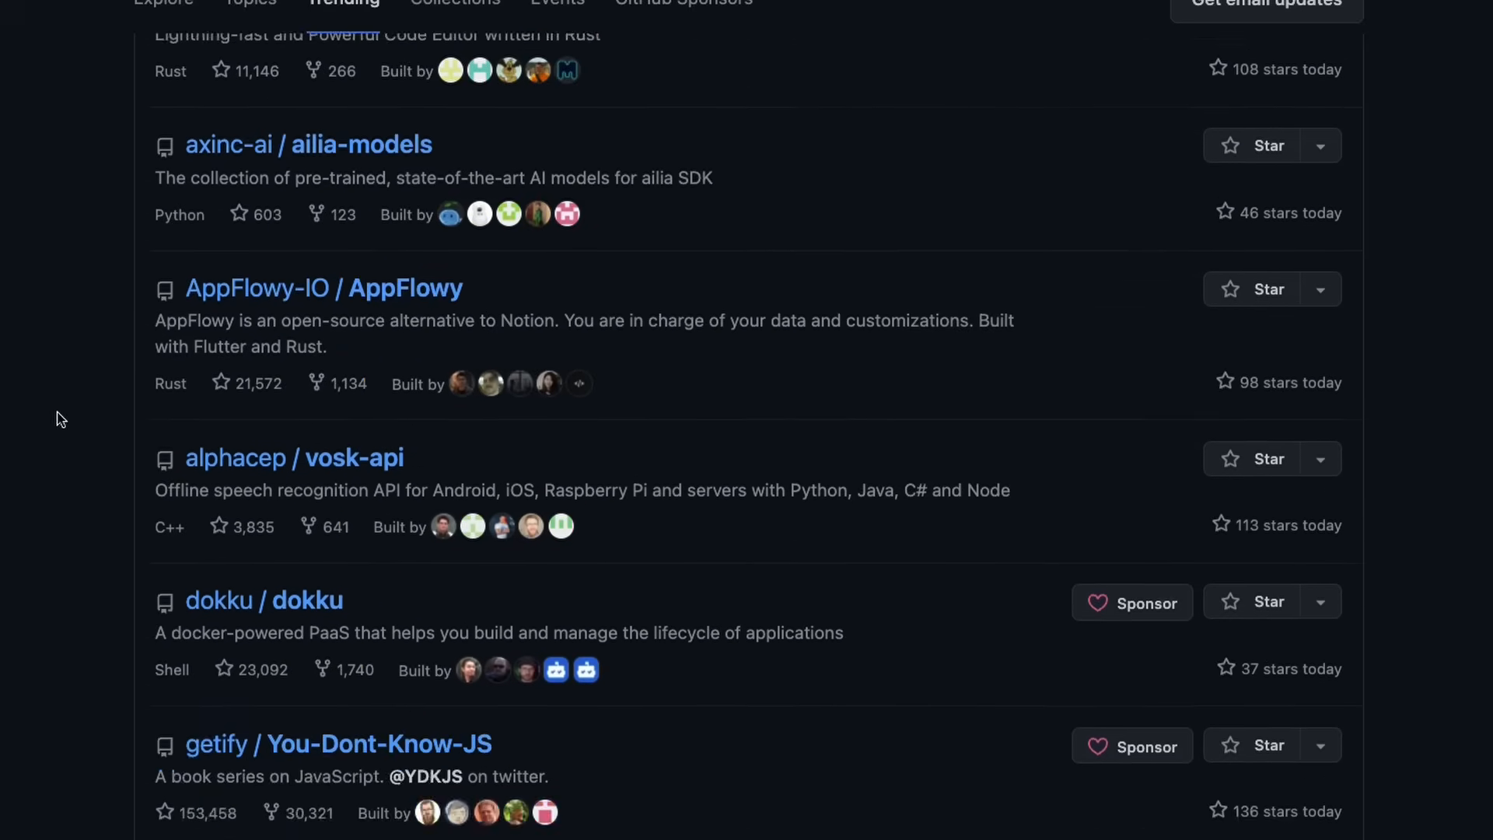
Step: Scroll through the Trending repositories and the contributions-welcome topic listing
scroll("down", 3)
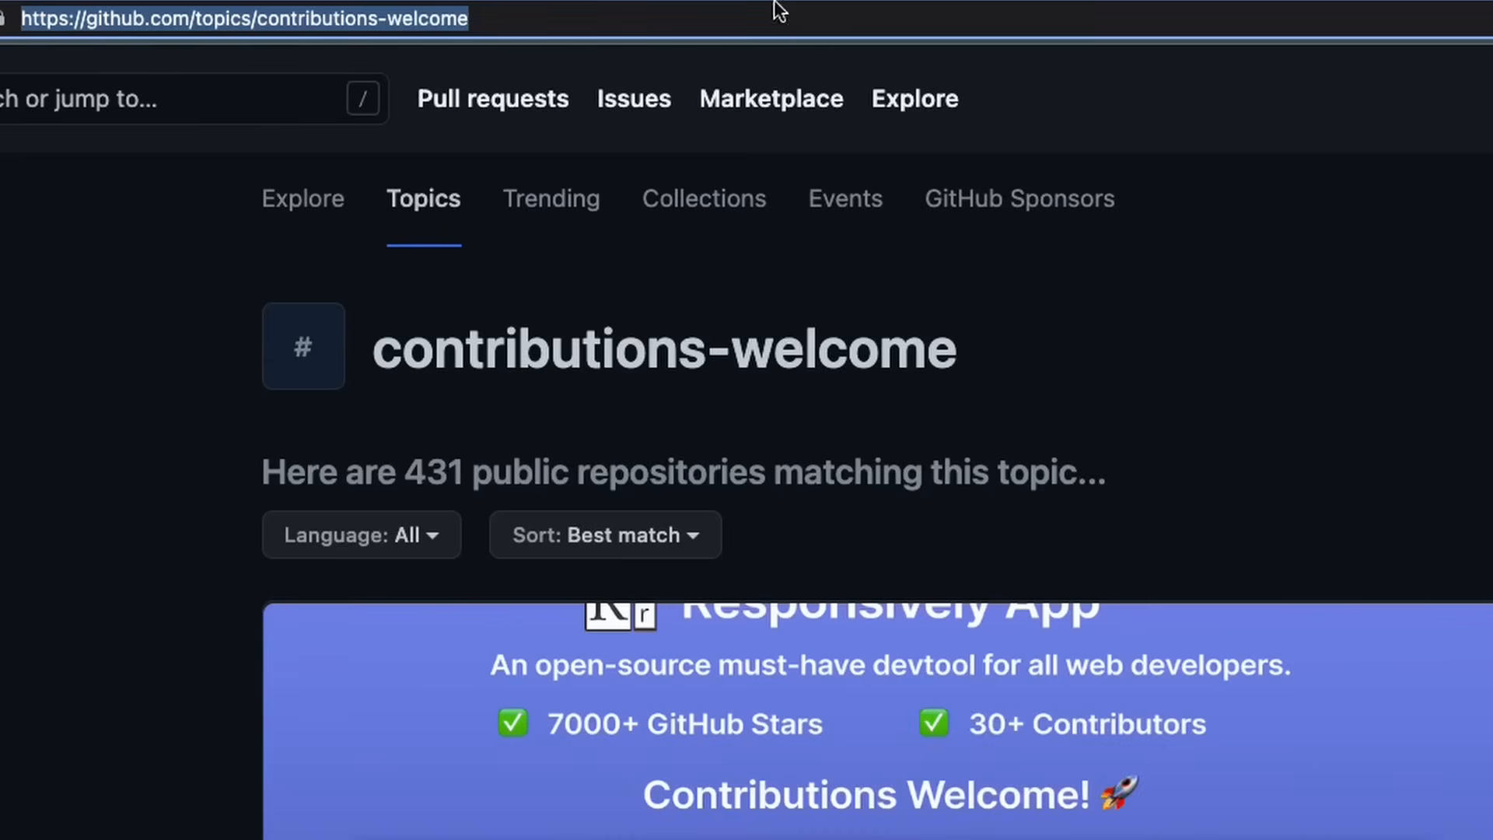
scroll("down", 3)
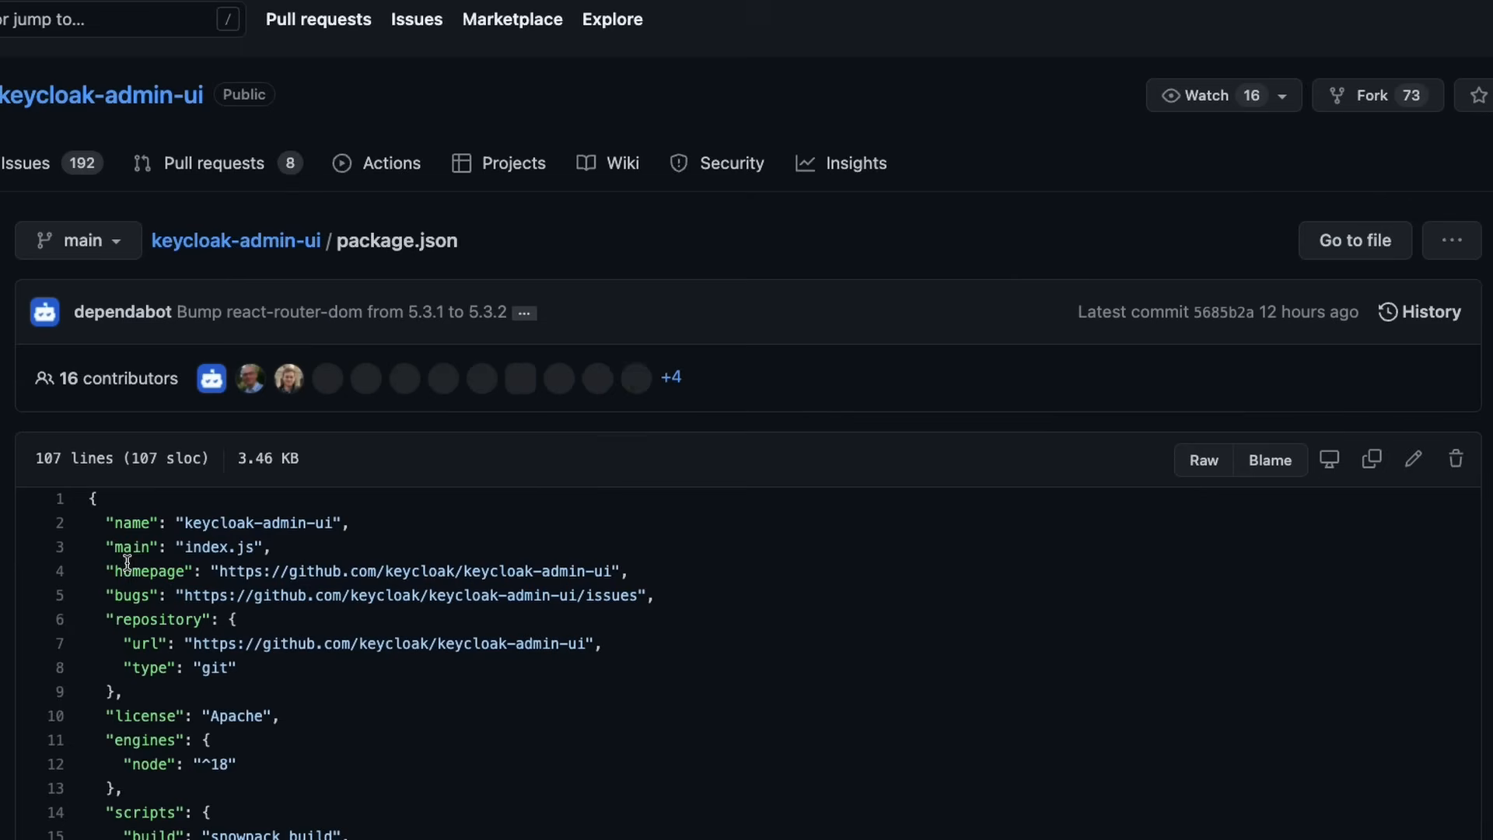
Step: Scroll package.json to the dependencies section and select the dependency lines
scroll("down", 3)
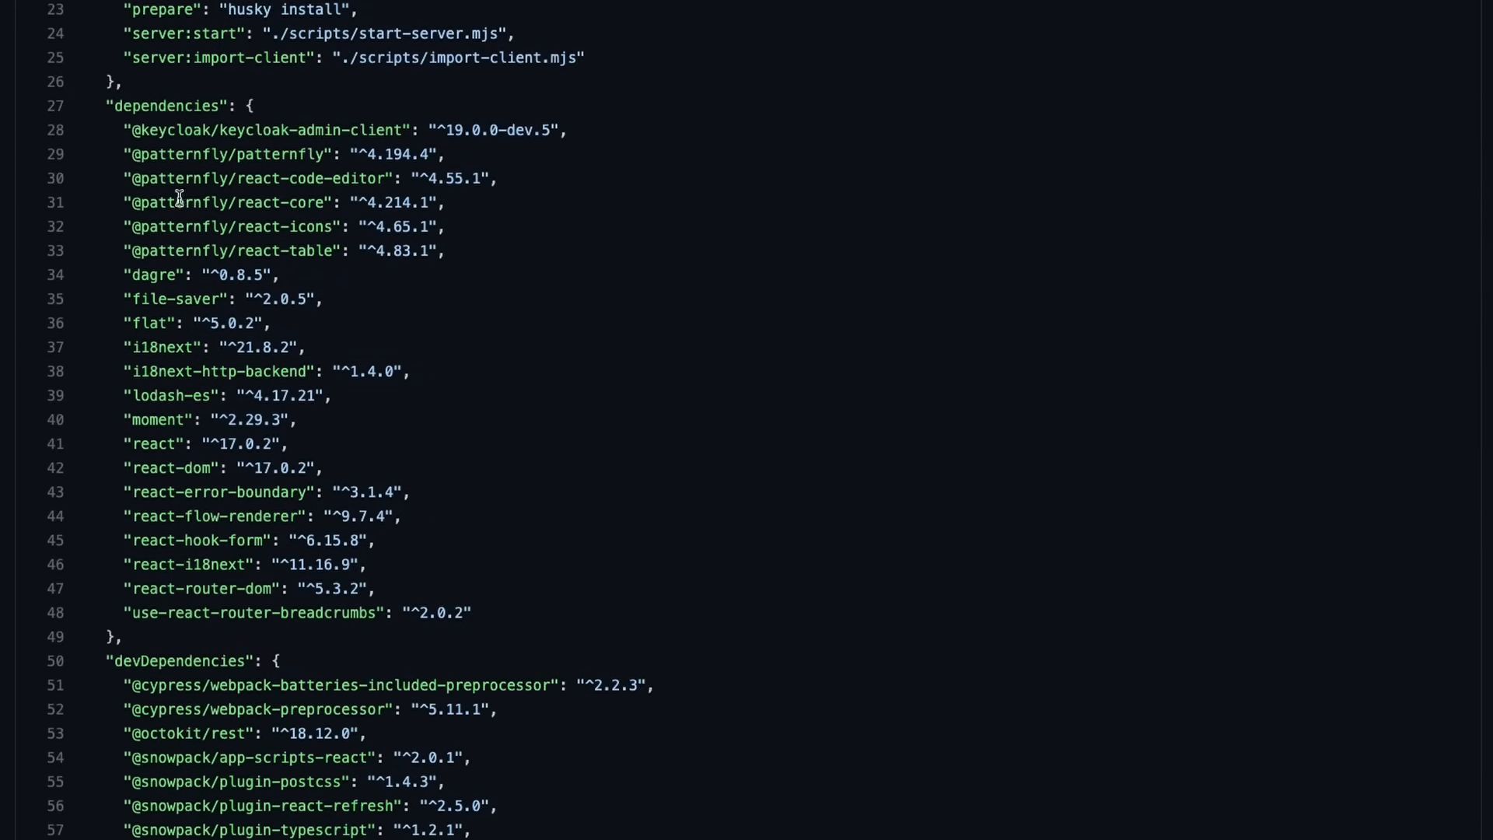
left_click_drag(124, 129, 470, 613)
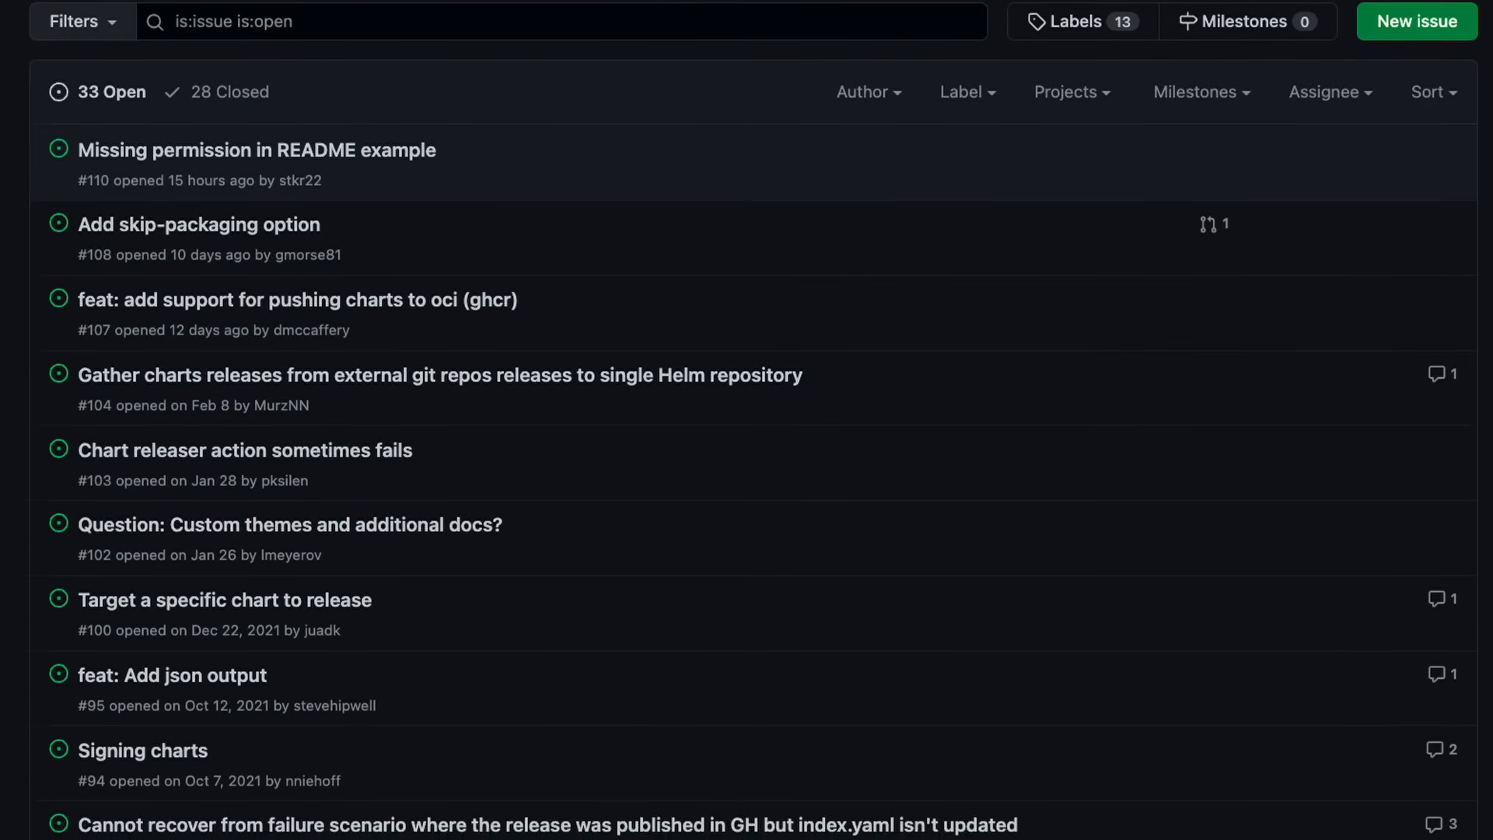
Step: Read down through the comments of the chart directory structure issue
scroll("down", 3)
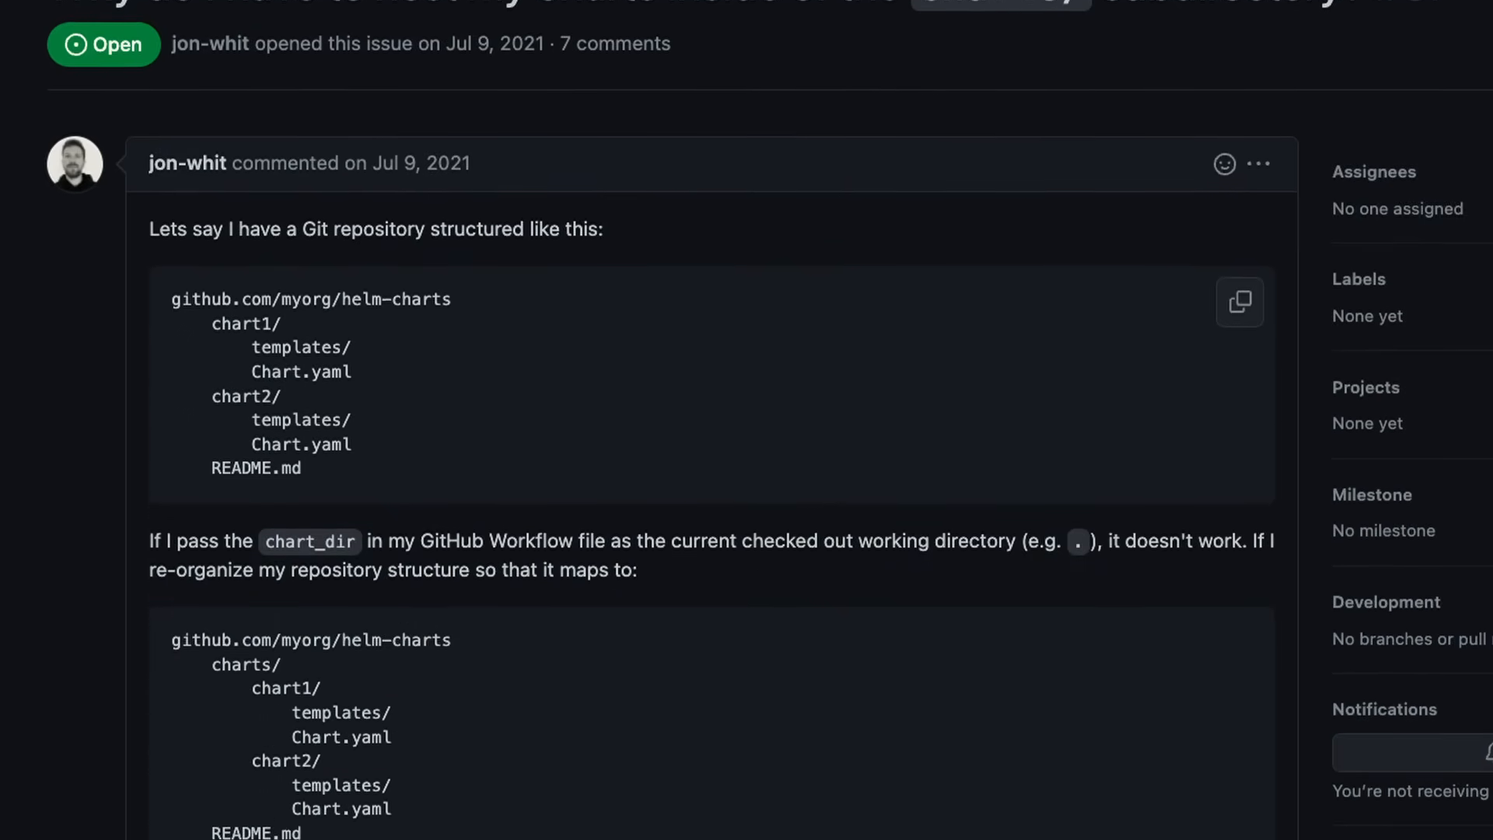
scroll("down", 3)
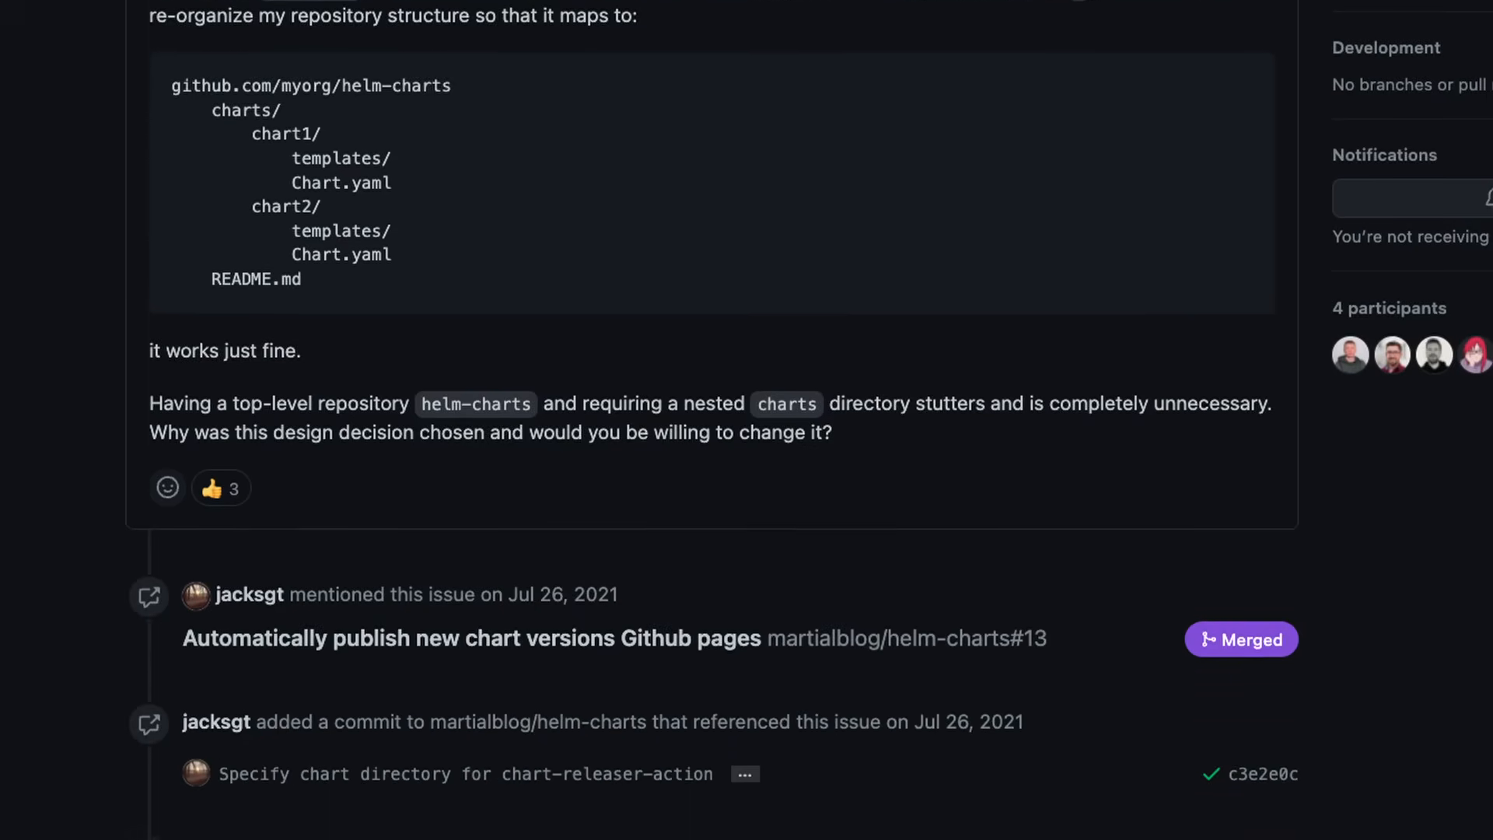
scroll("down", 3)
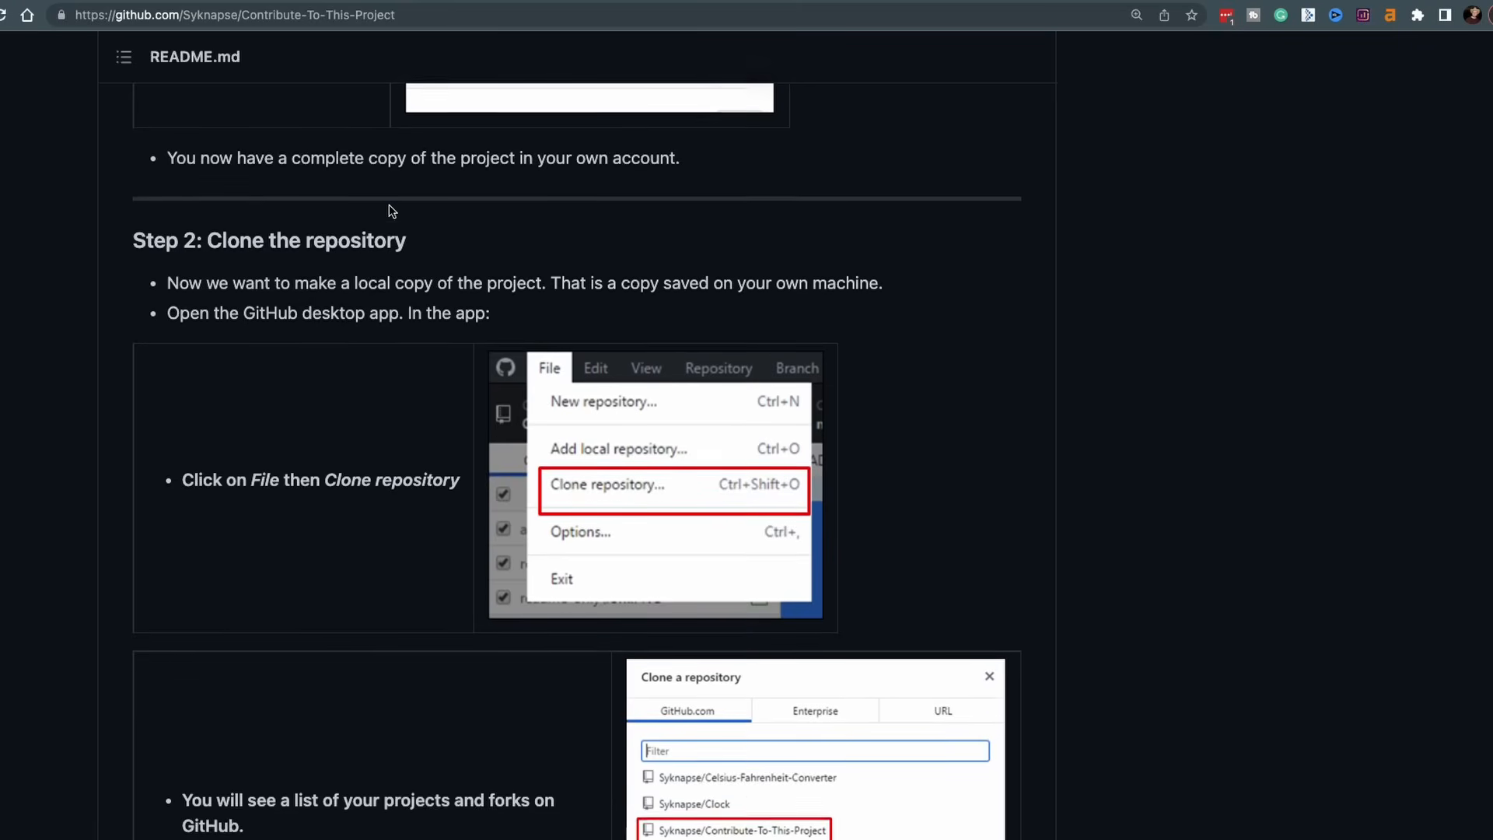
Step: Scroll the README to Step 2 cloning the repository and Step 3 creating a branch
scroll("down", 3)
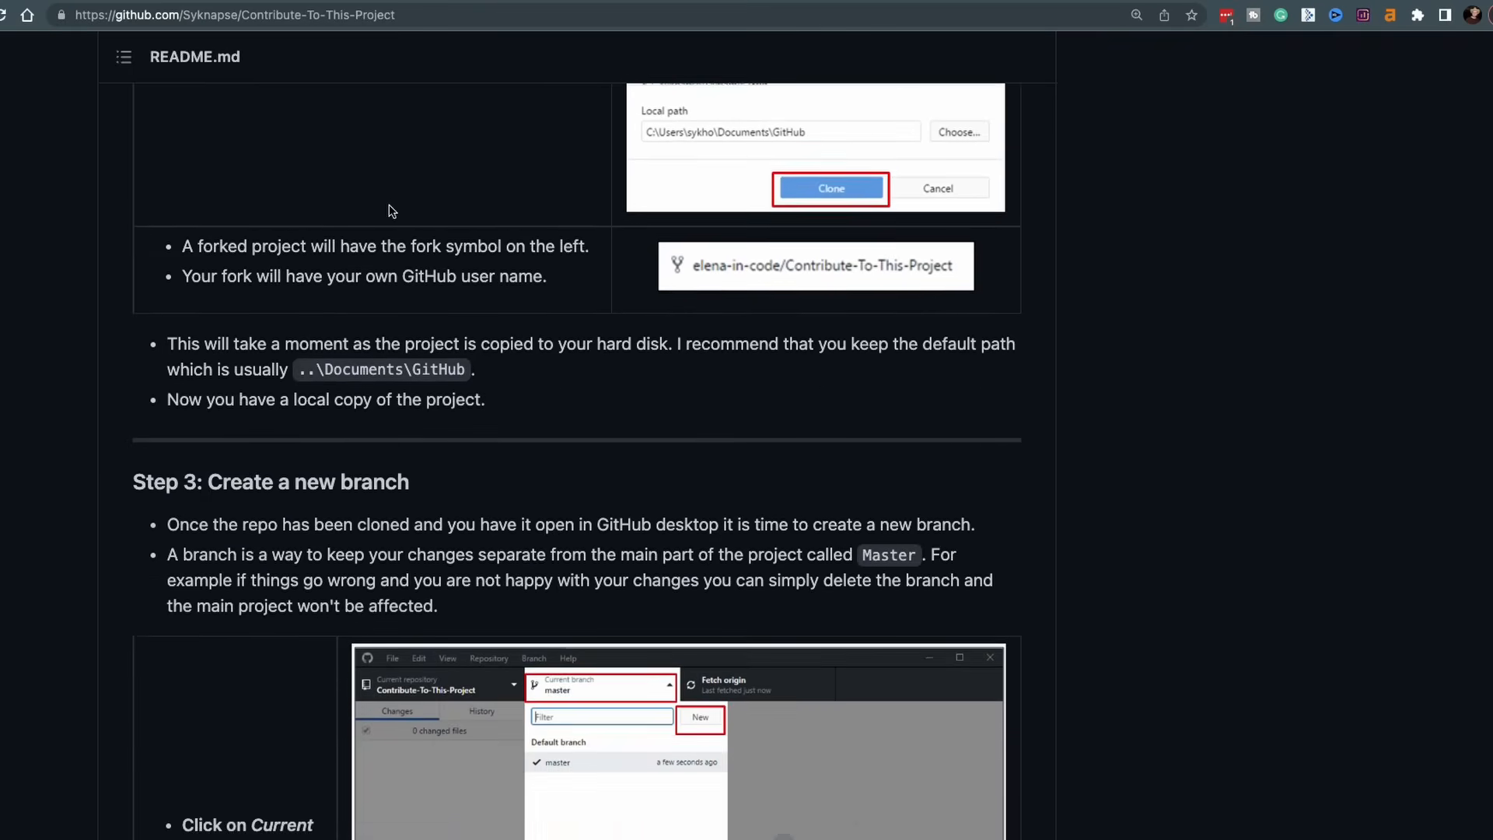
scroll("down", 3)
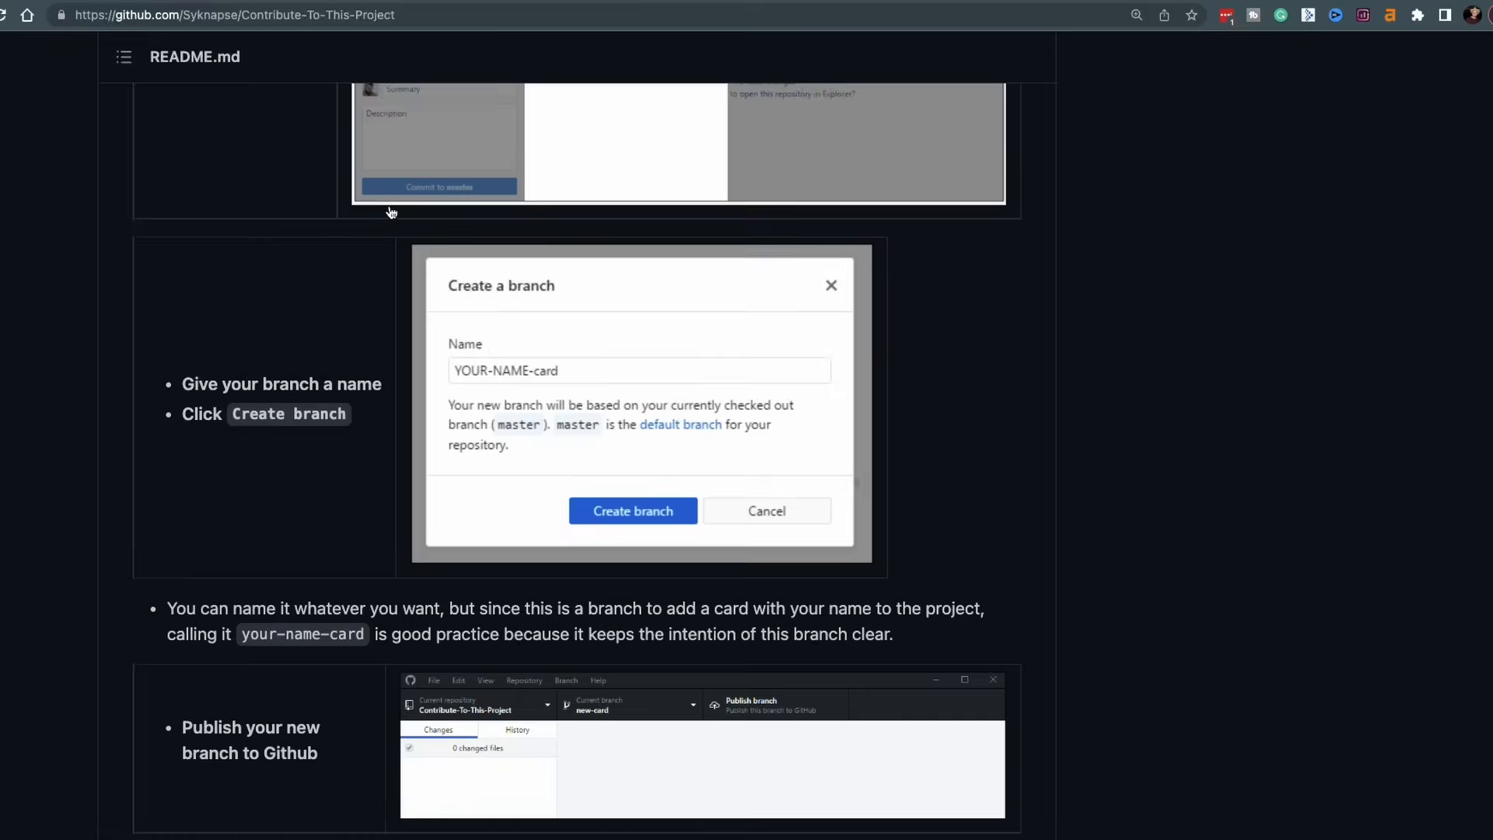
scroll("down", 3)
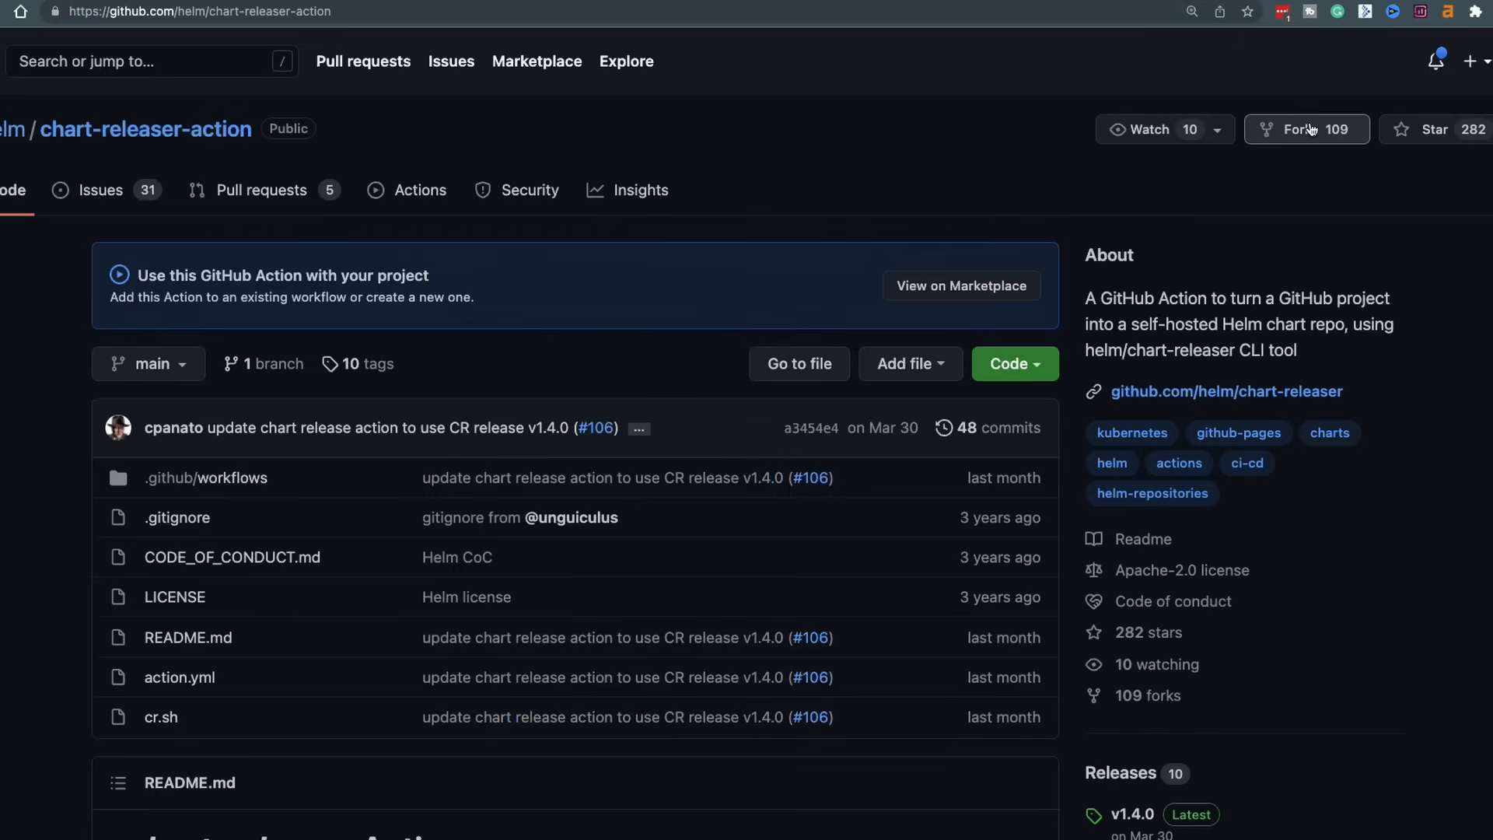
Step: Fork helm/chart-releaser-action under your own account and land on the new fork's page
left_click(1305, 129)
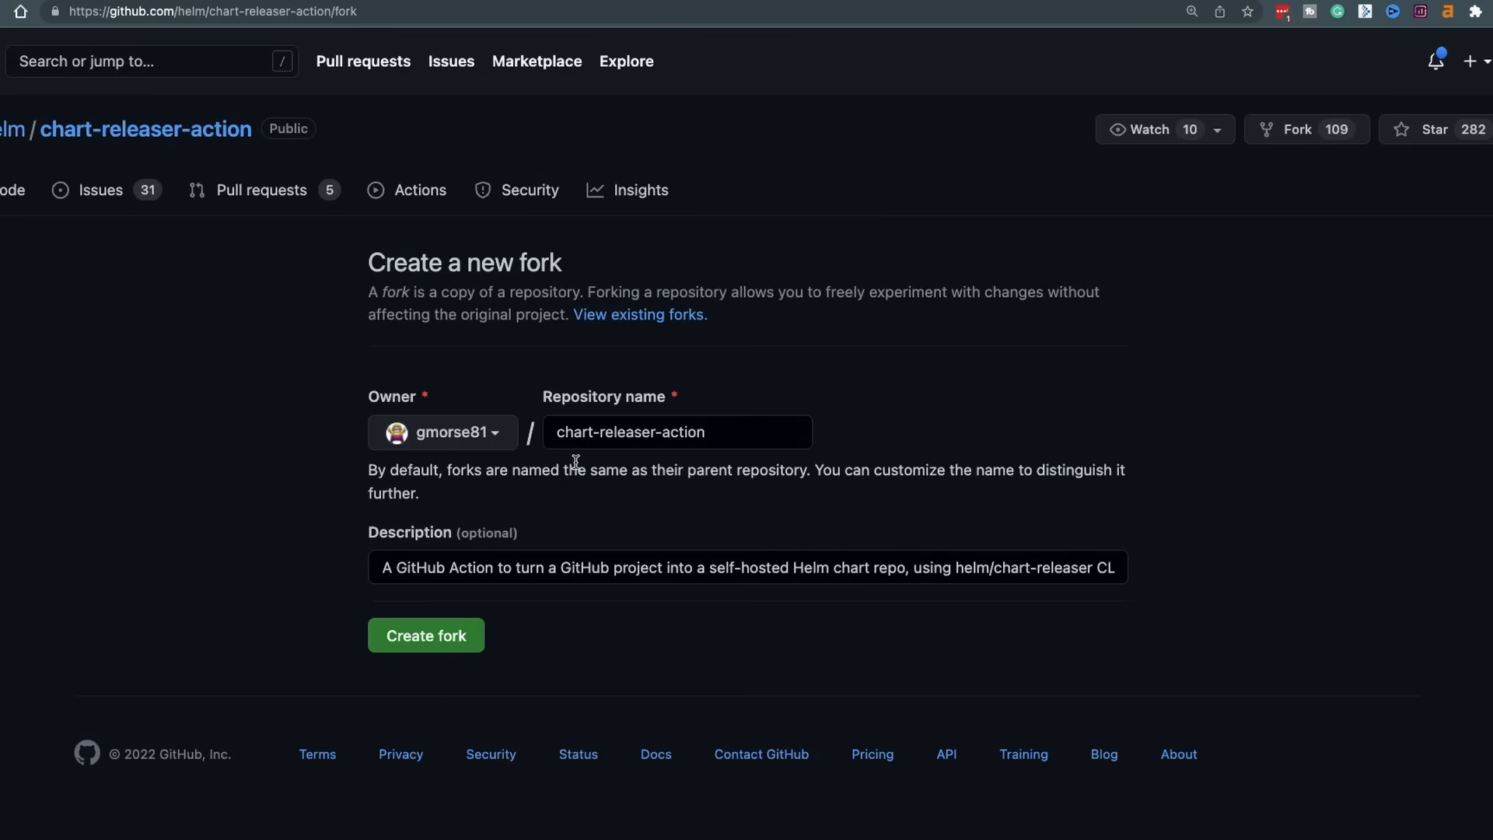
left_click(441, 431)
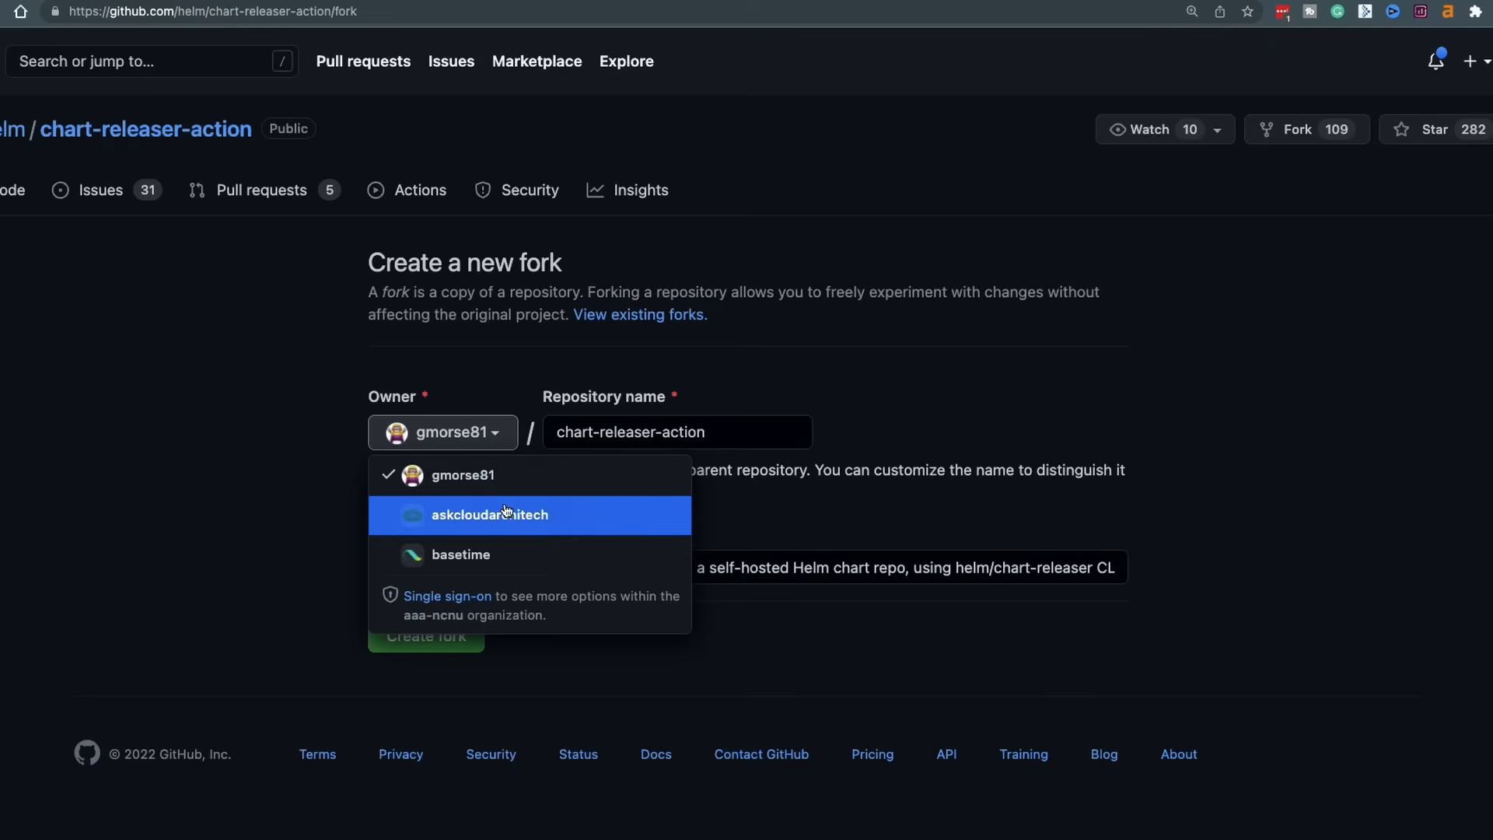
left_click(489, 515)
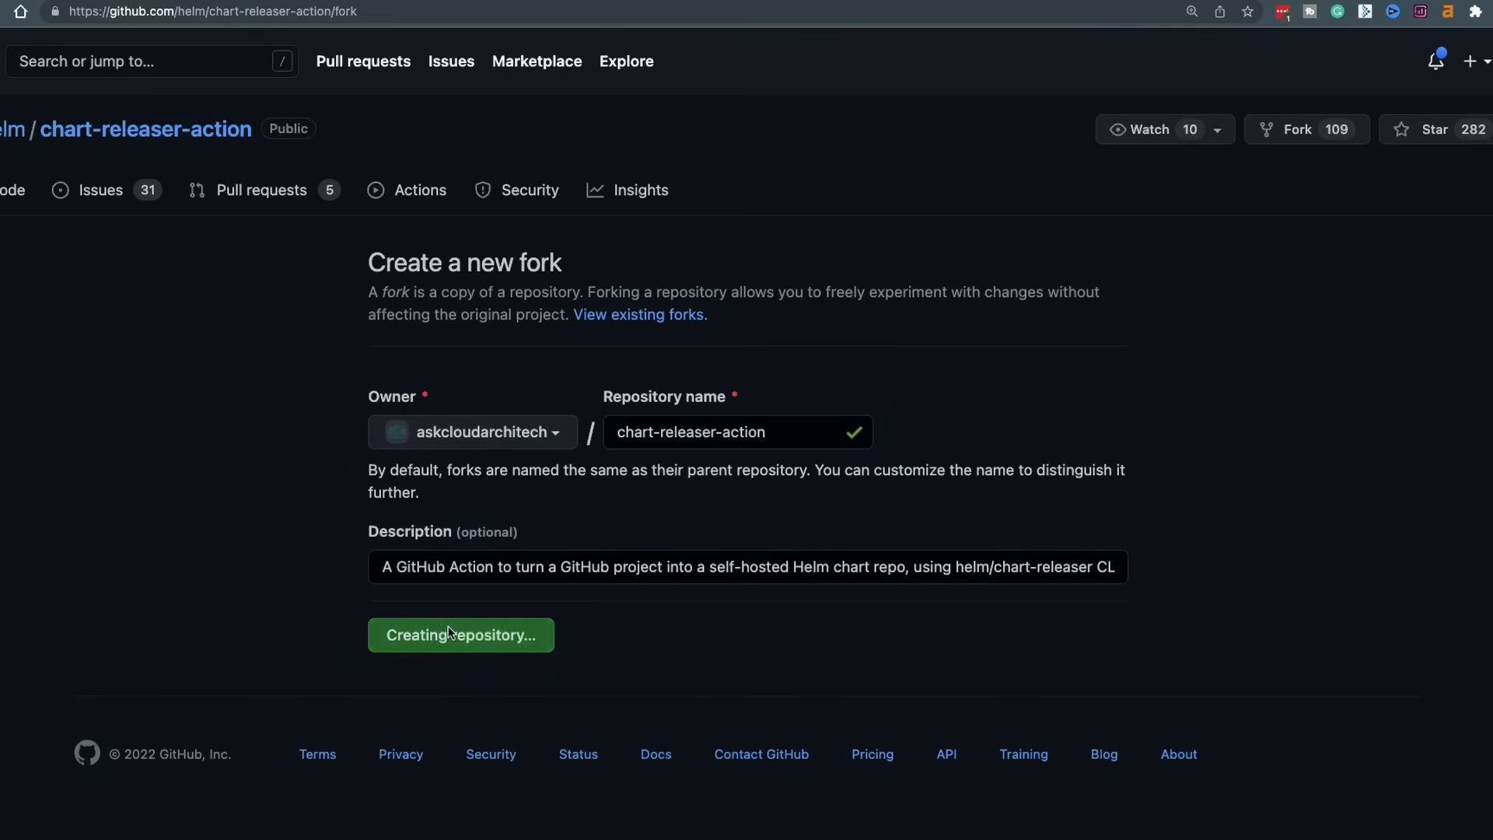
left_click(460, 635)
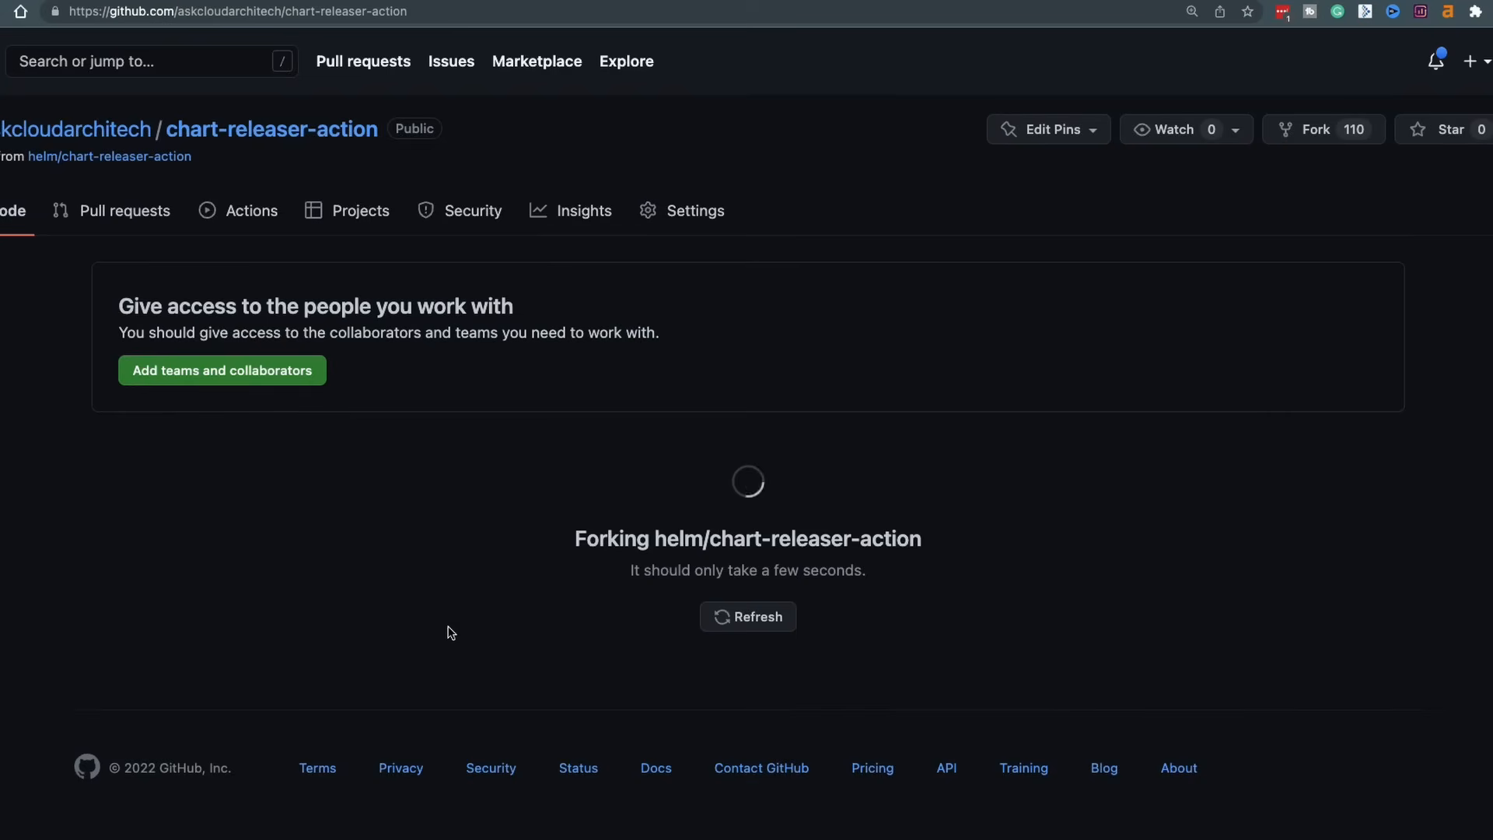
left_click(1013, 217)
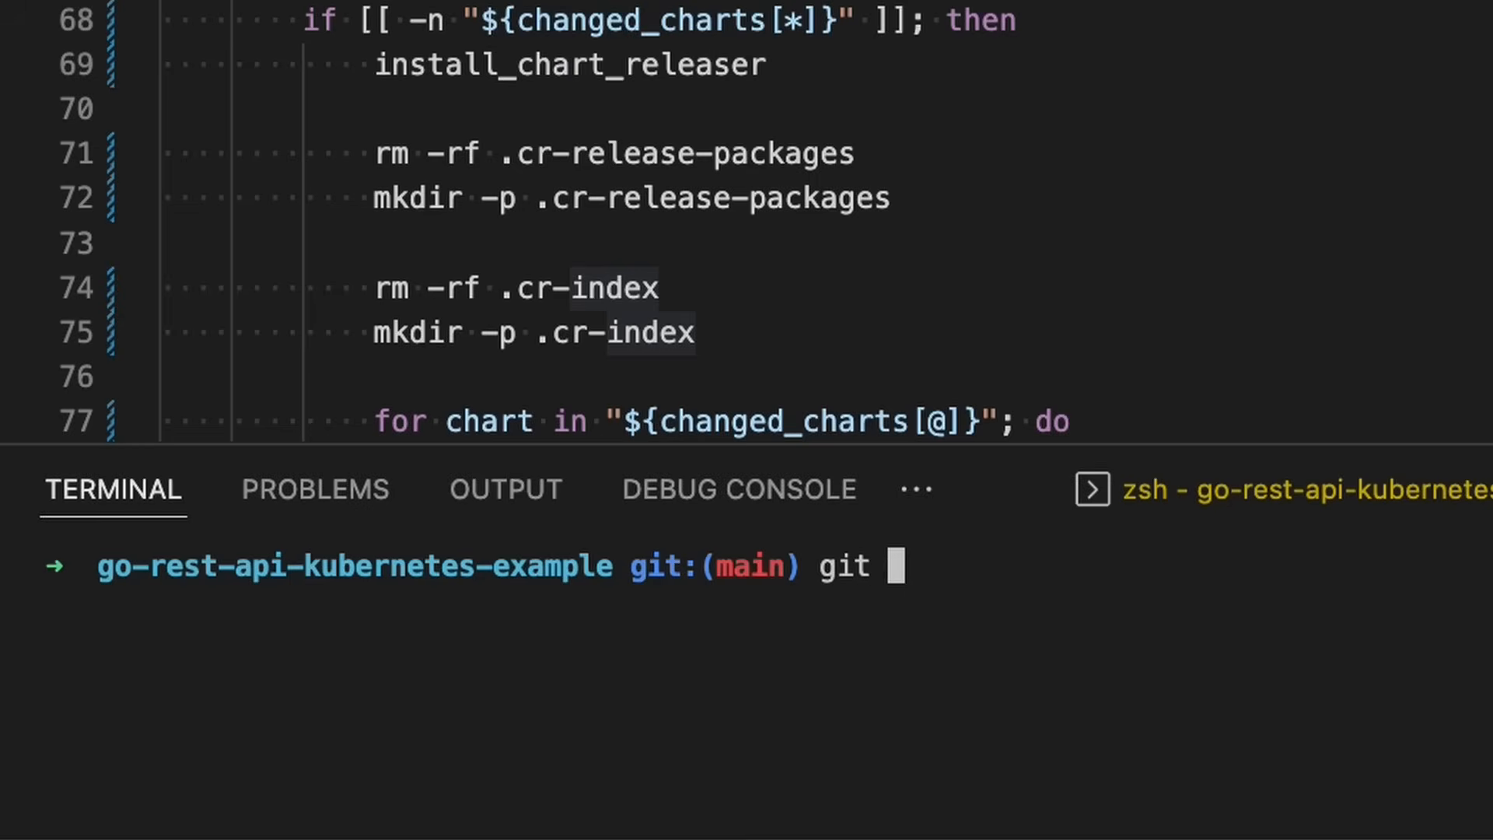
Step: Check out branch skip-packaging-option and add an 'if [[ ]]' skip-packaging condition in cr.sh
type("checkout -b skip-packaging-option")
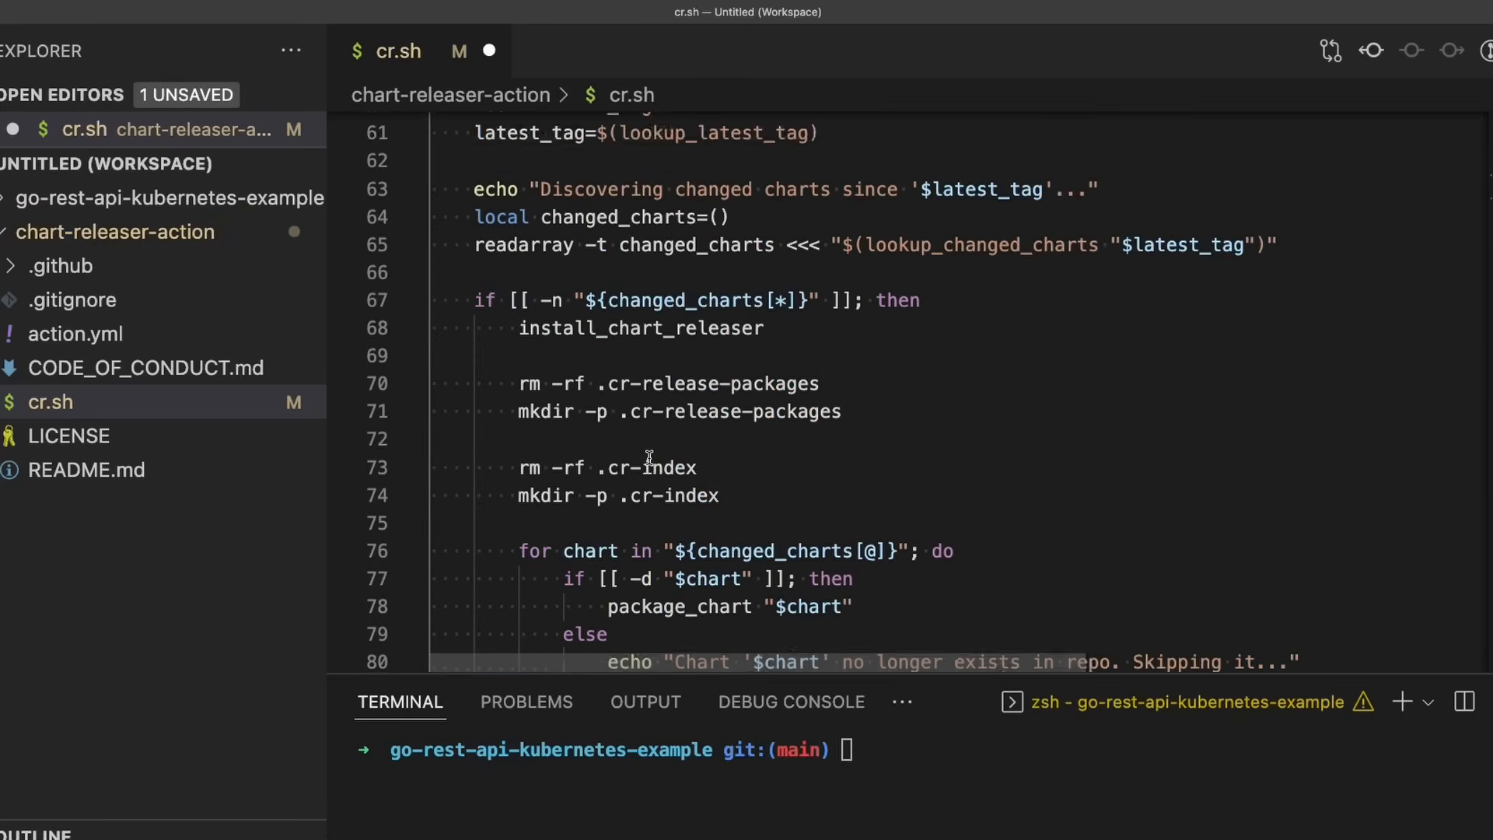
scroll("down", 3)
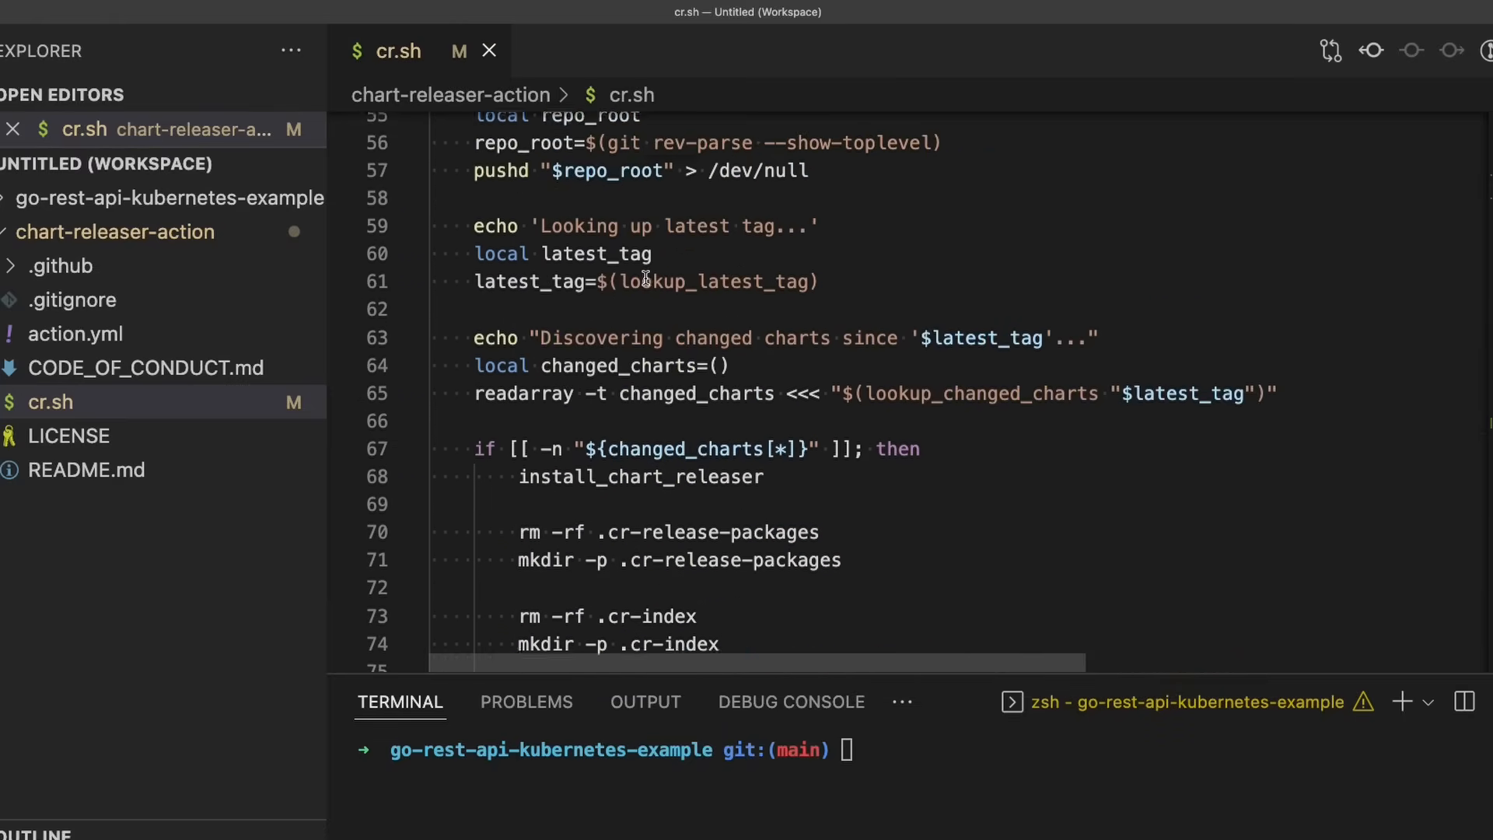
type("if [[  ]]")
type("install_only")
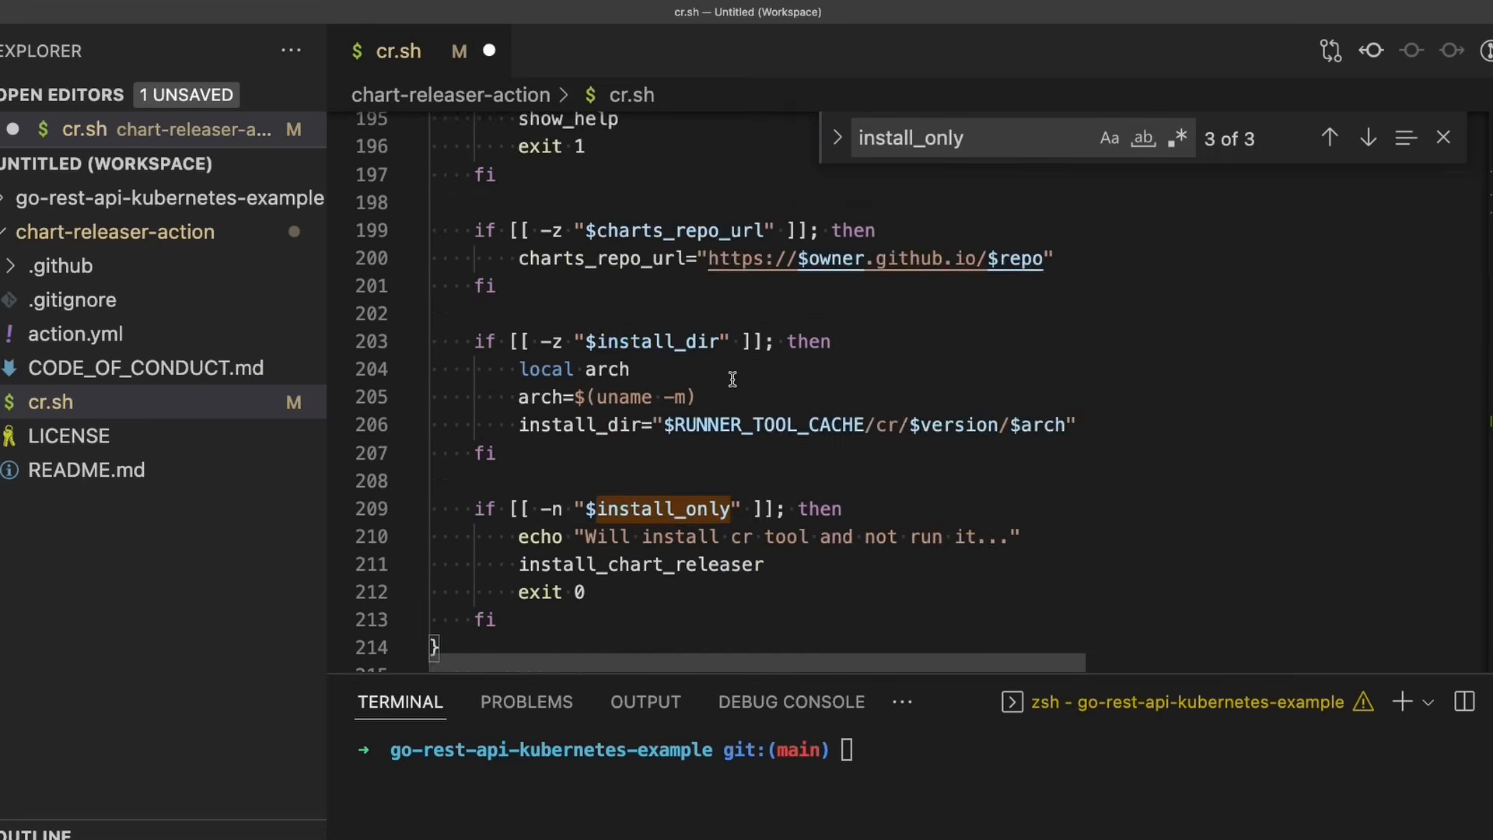
left_click(1329, 137)
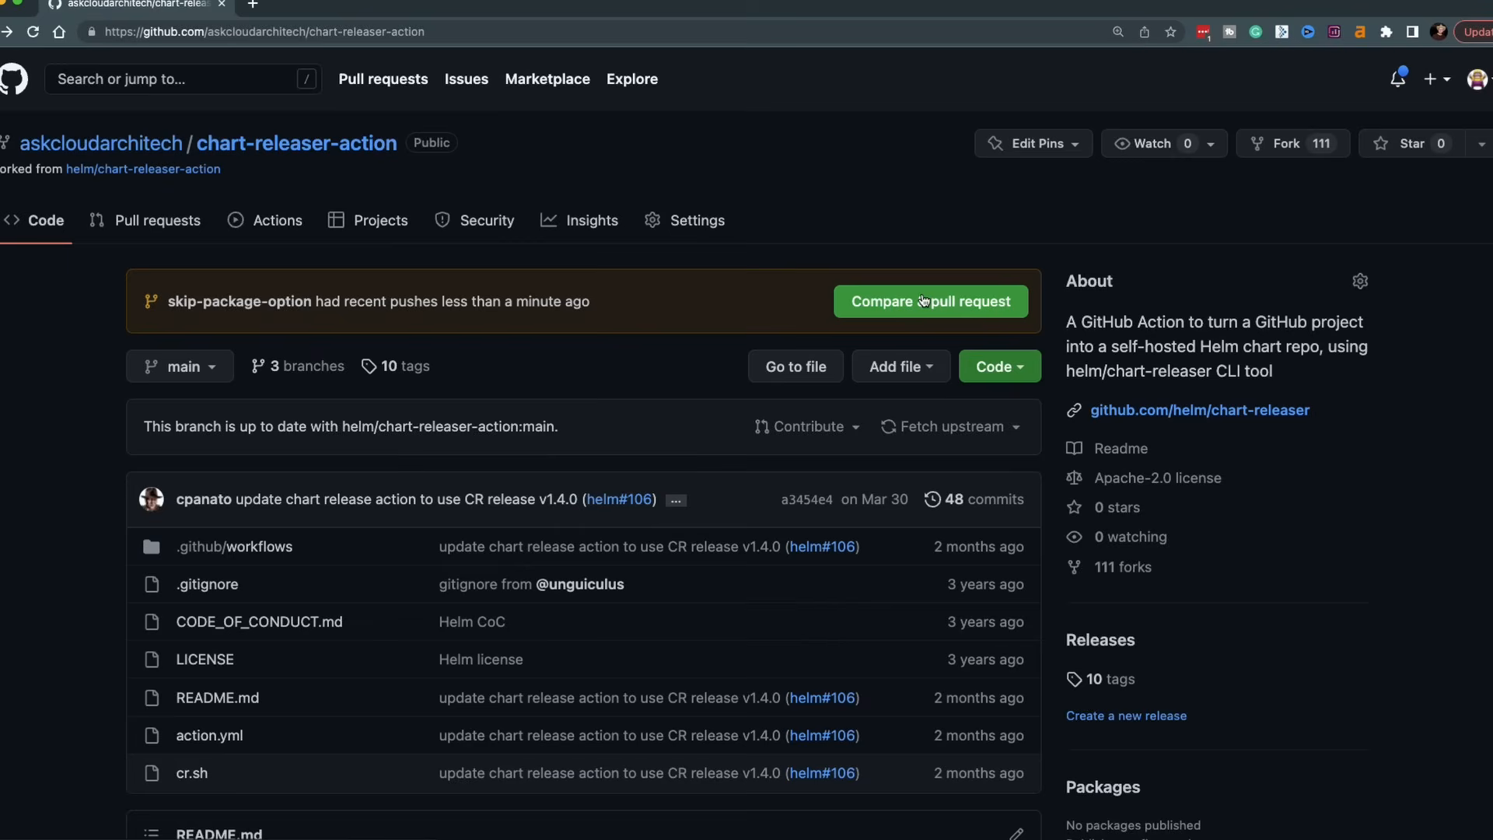
Step: Create the pull request with a description stating the change resolves #108 by skipping packaging
left_click(930, 301)
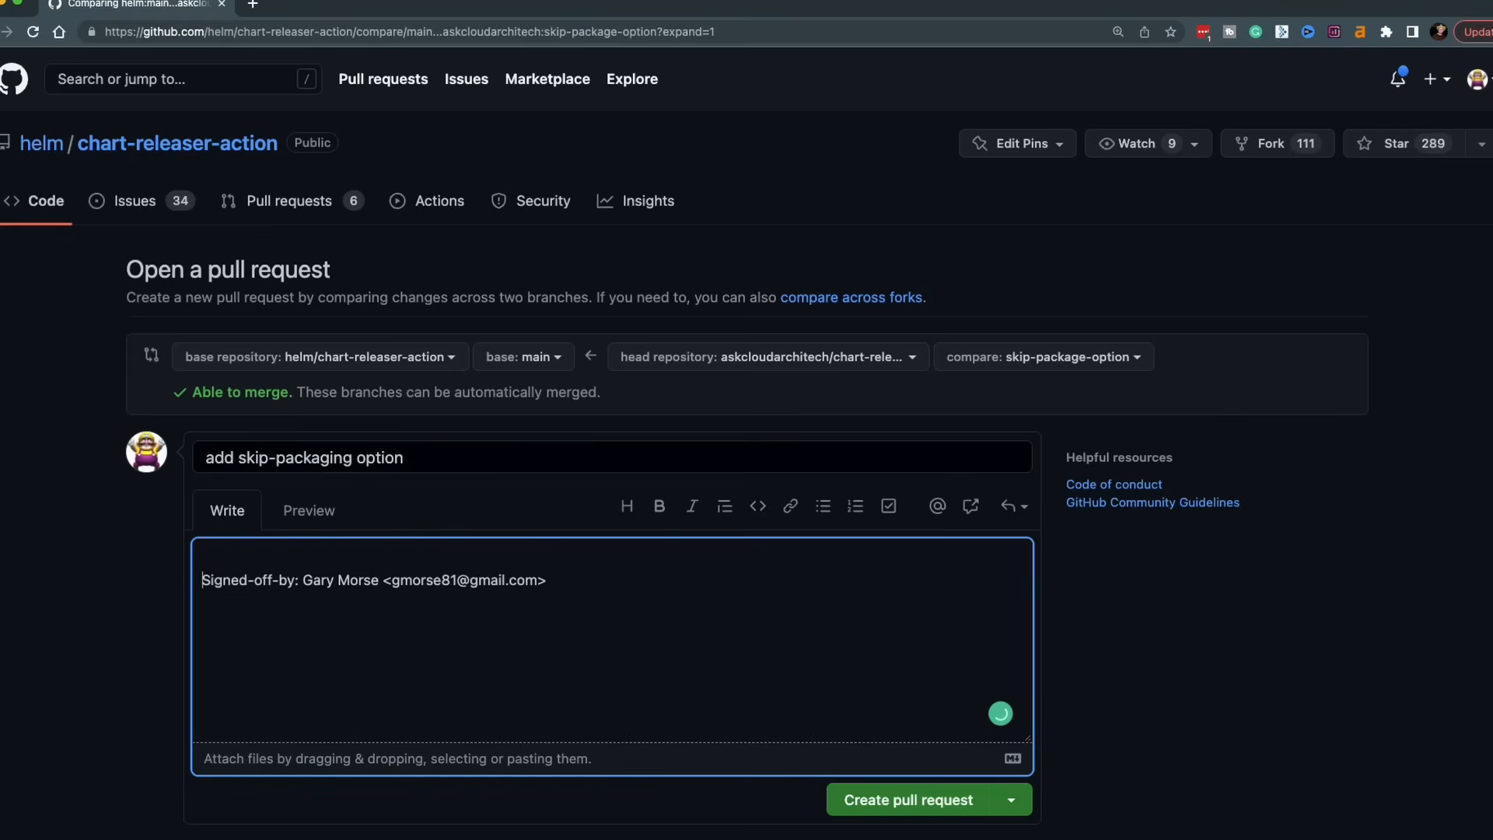
type("This change resolves #108 by adding the option to skip the packaging step altogether.")
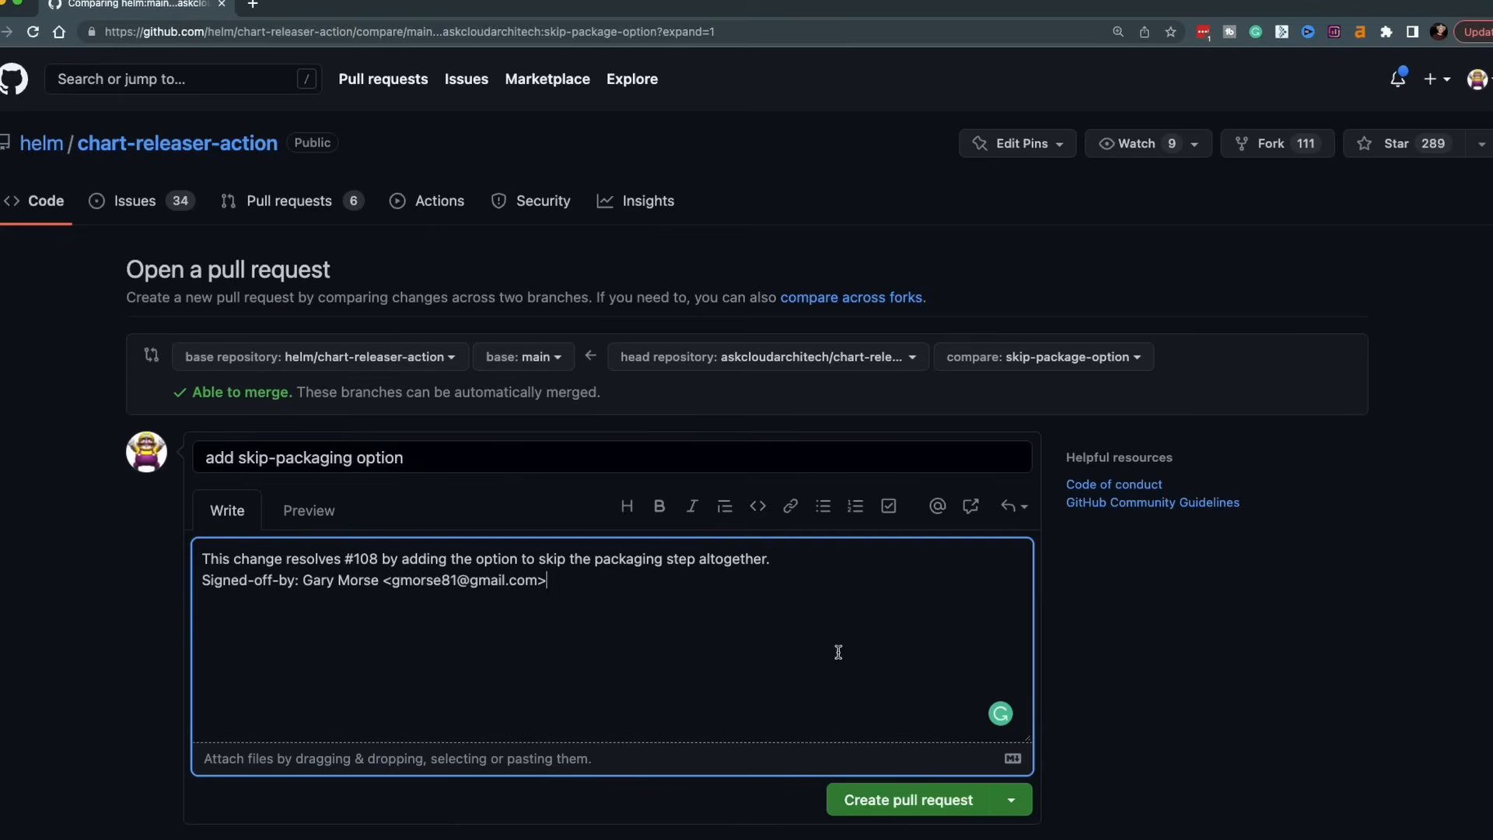
left_click(906, 799)
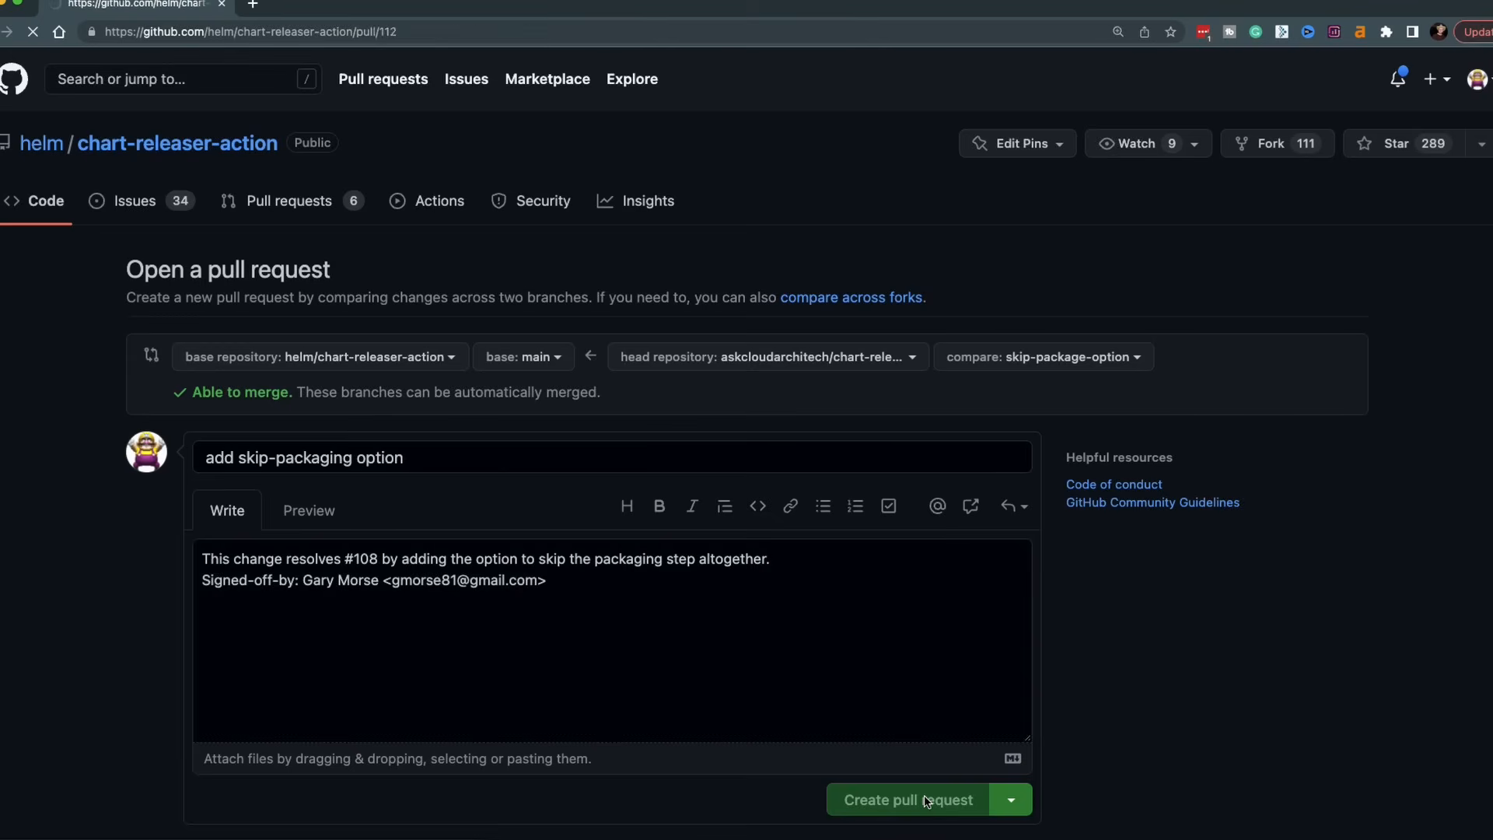
left_click(905, 799)
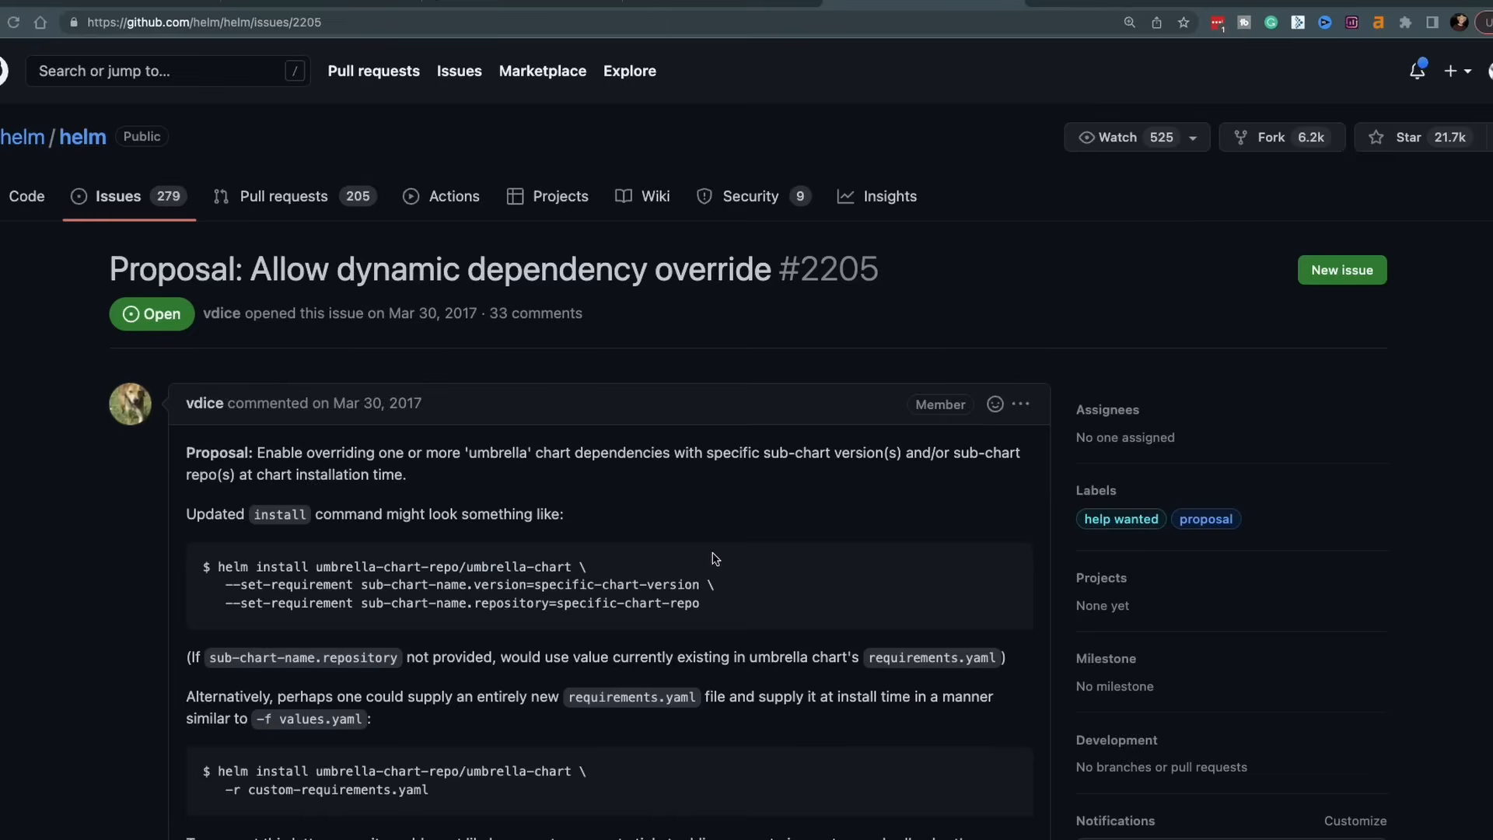
Step: Scroll through the whole discussion of issue #2205 down to the comment box
scroll("down", 3)
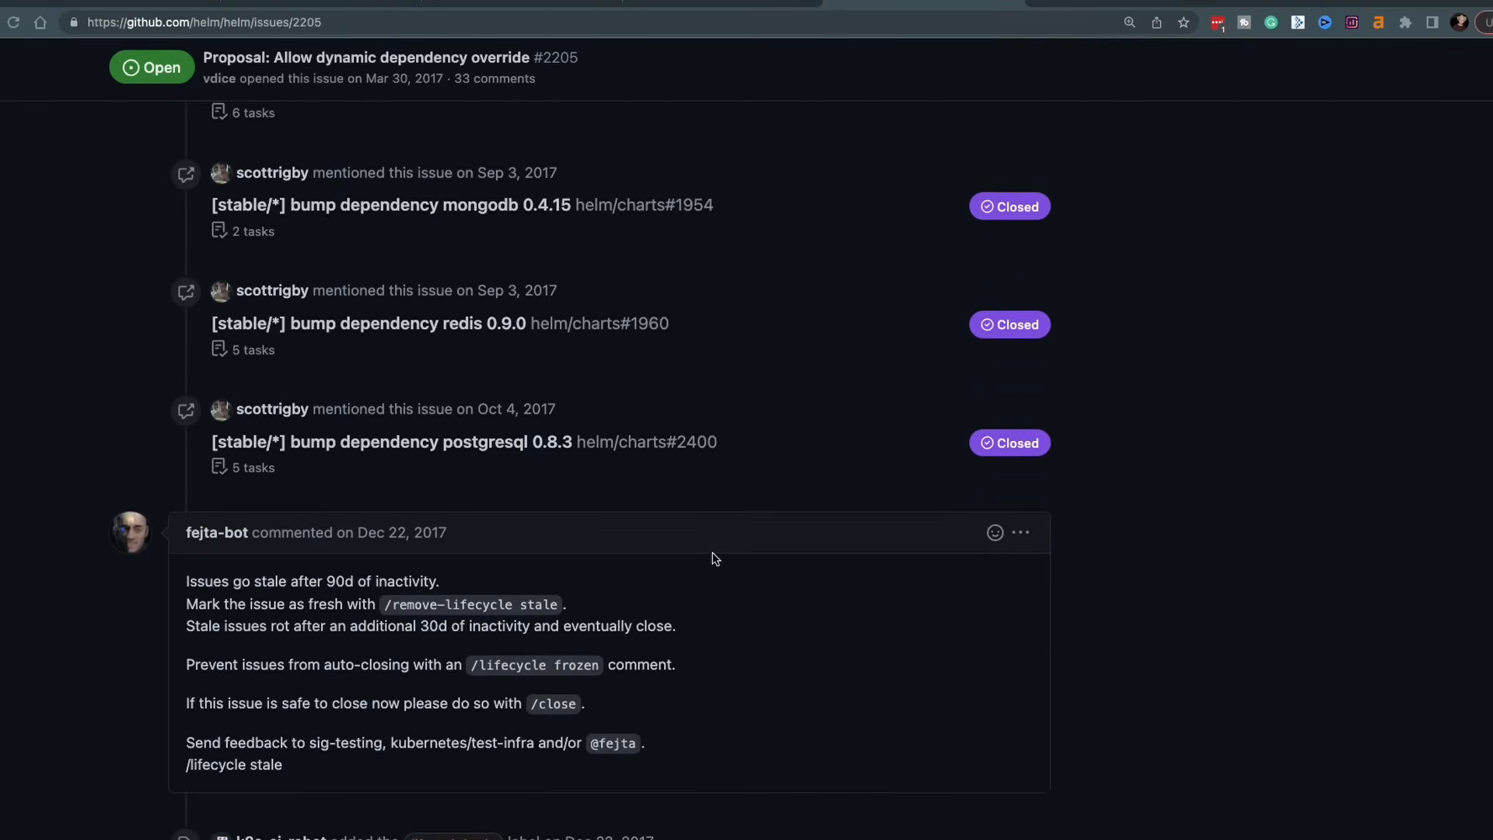
scroll("down", 3)
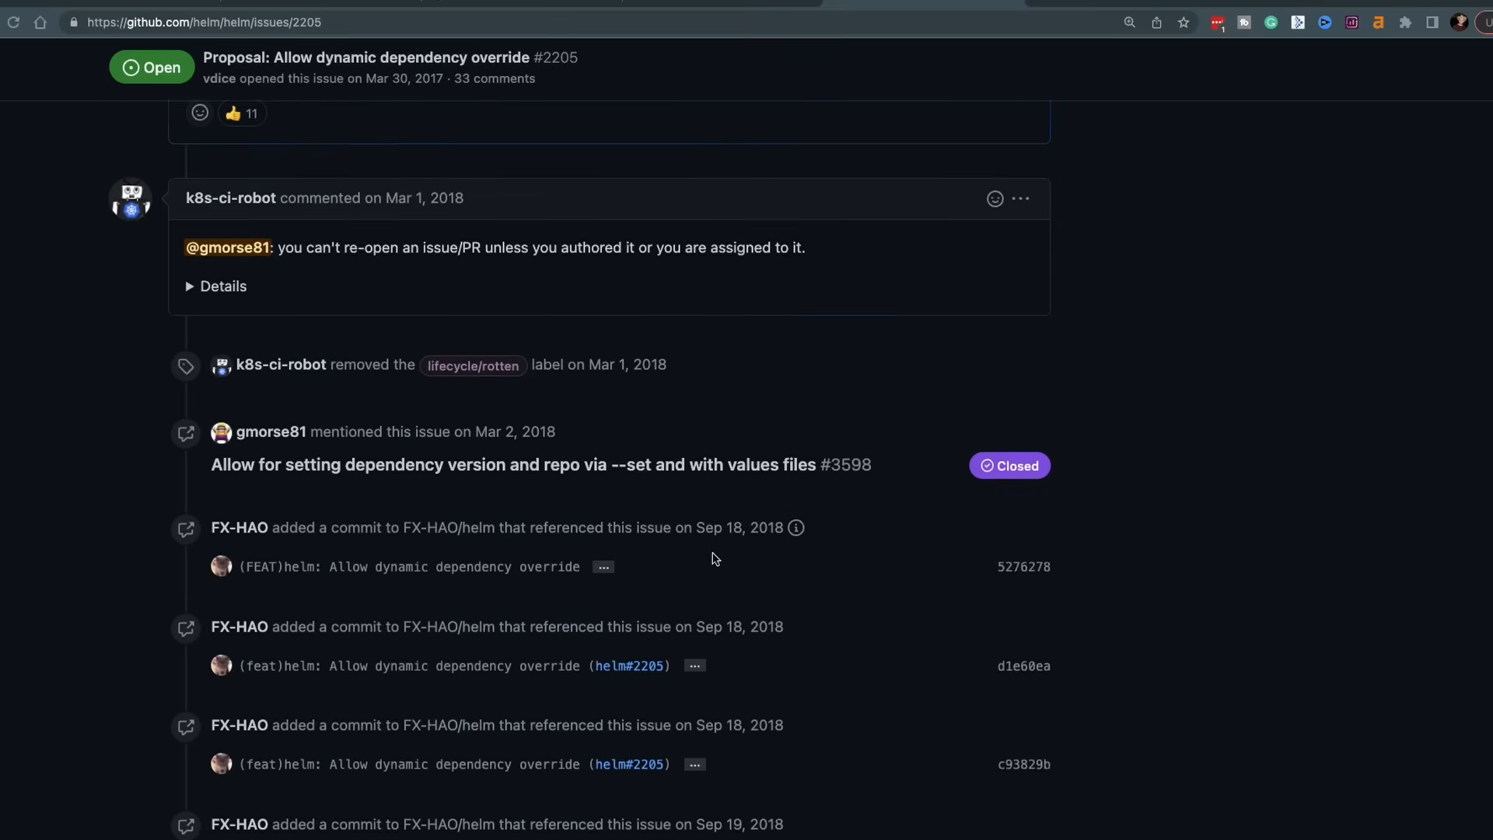
scroll("down", 3)
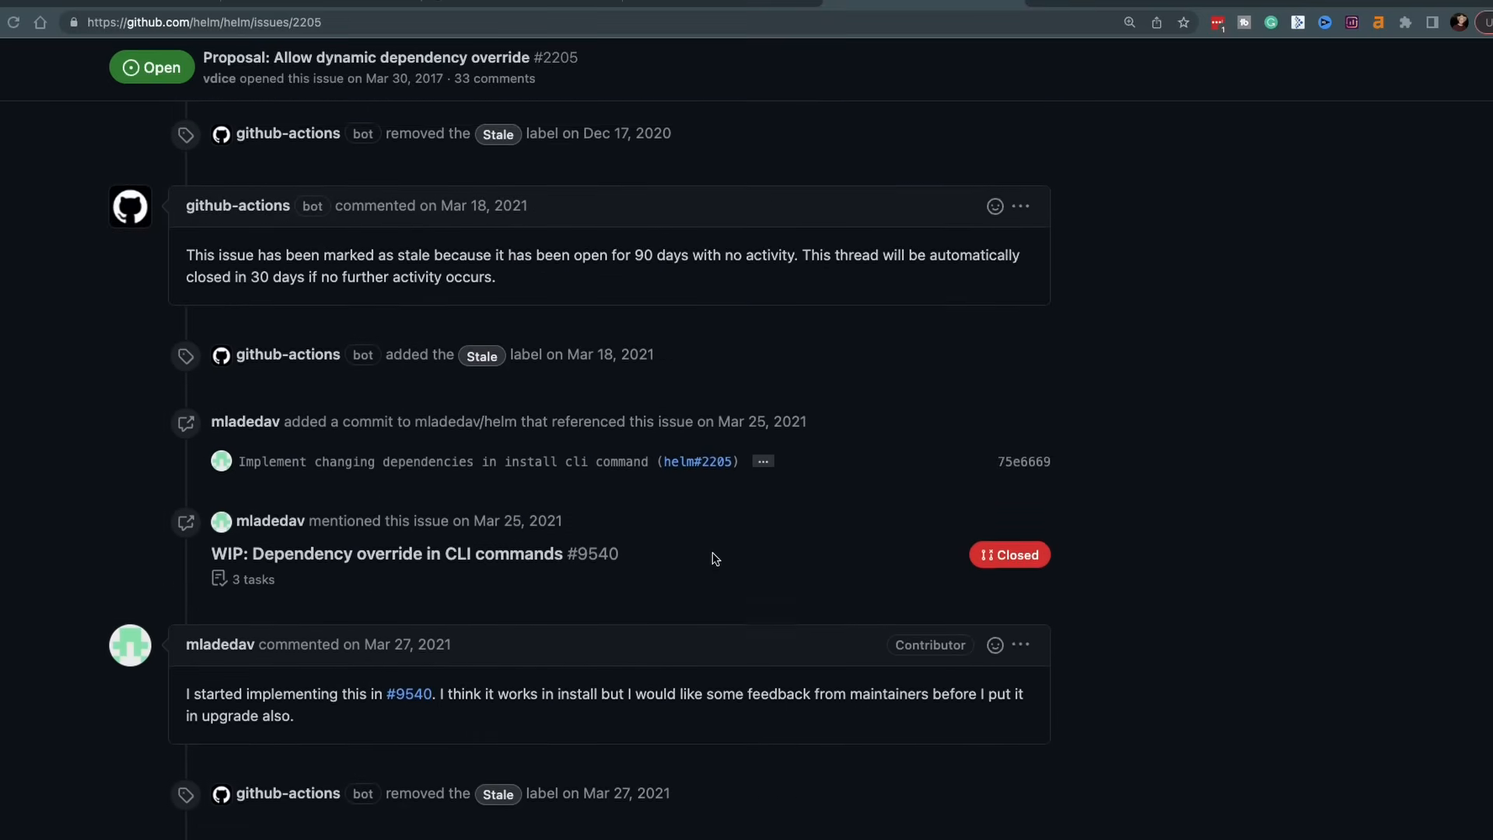
scroll("down", 3)
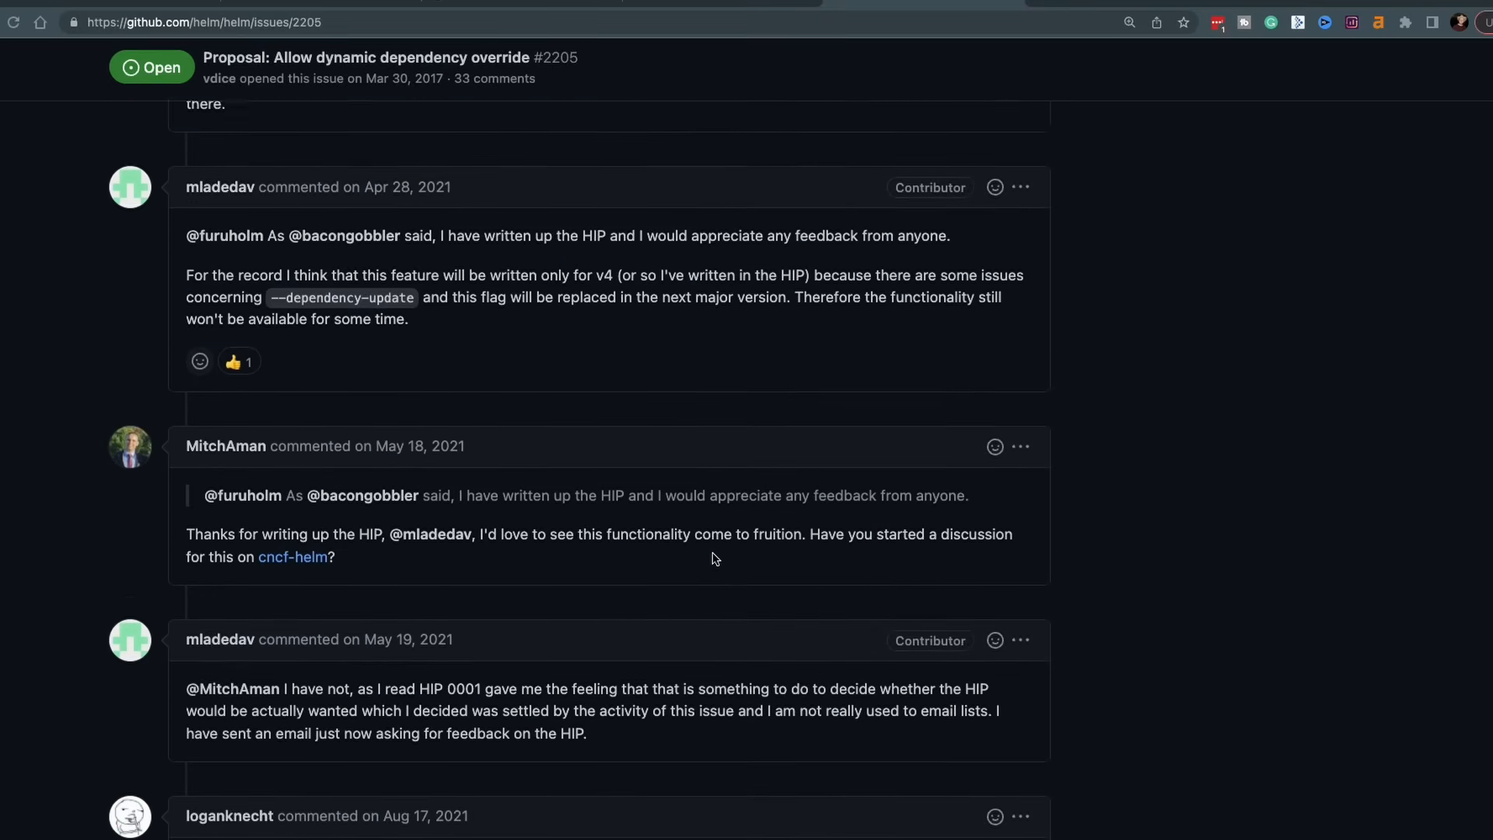
scroll("down", 3)
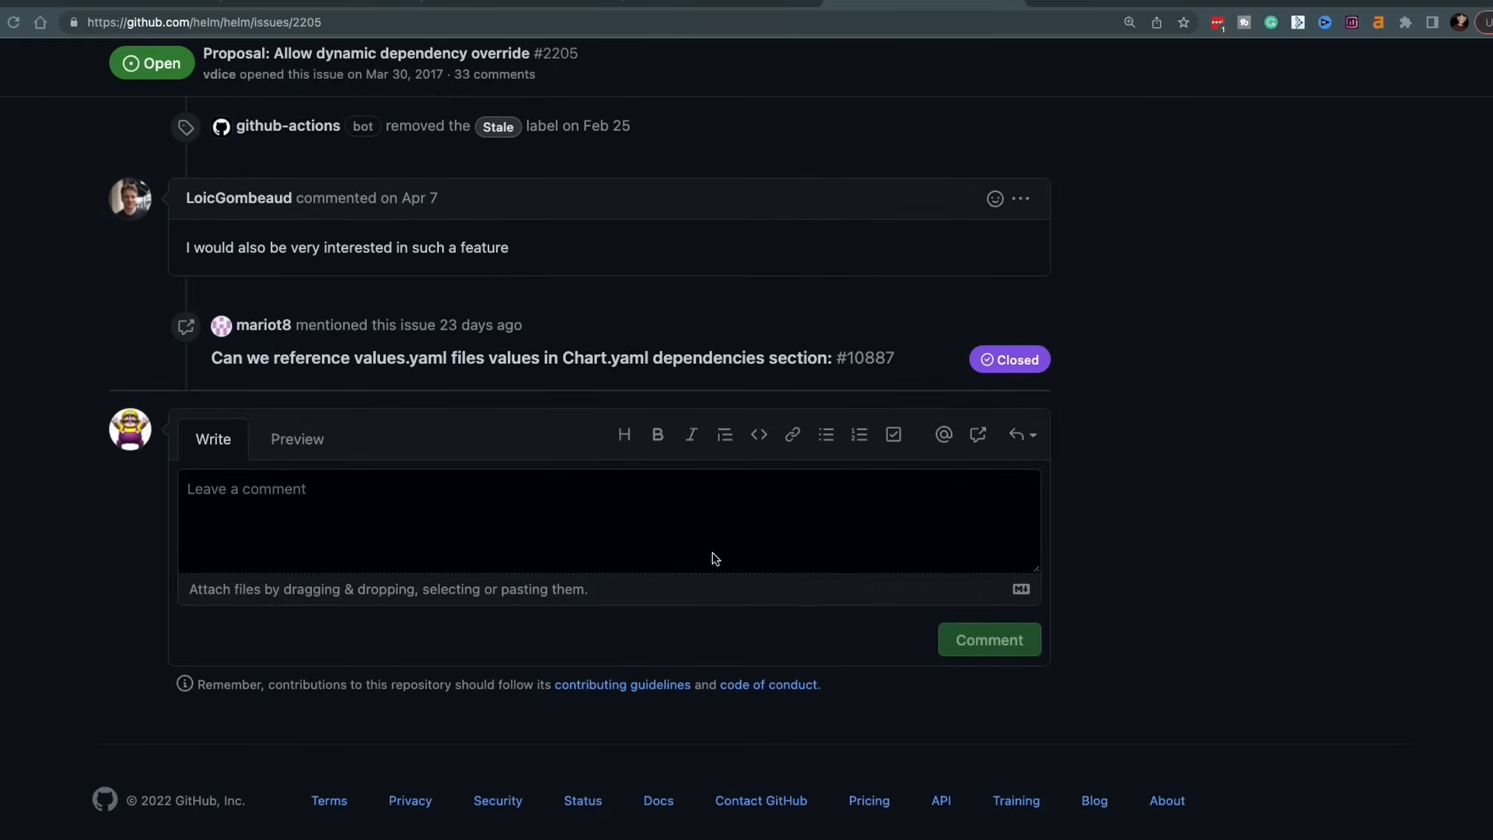